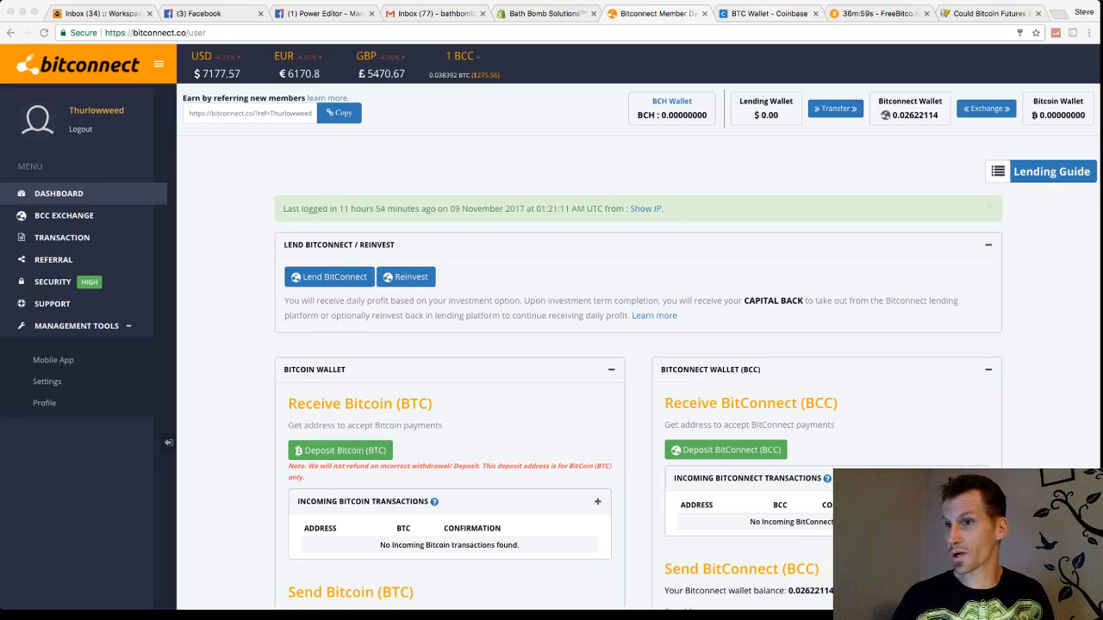
Step: Switch to the Coinbase wallet tab and show the dashboard with the hourly Bitcoin chart
left_click(766, 13)
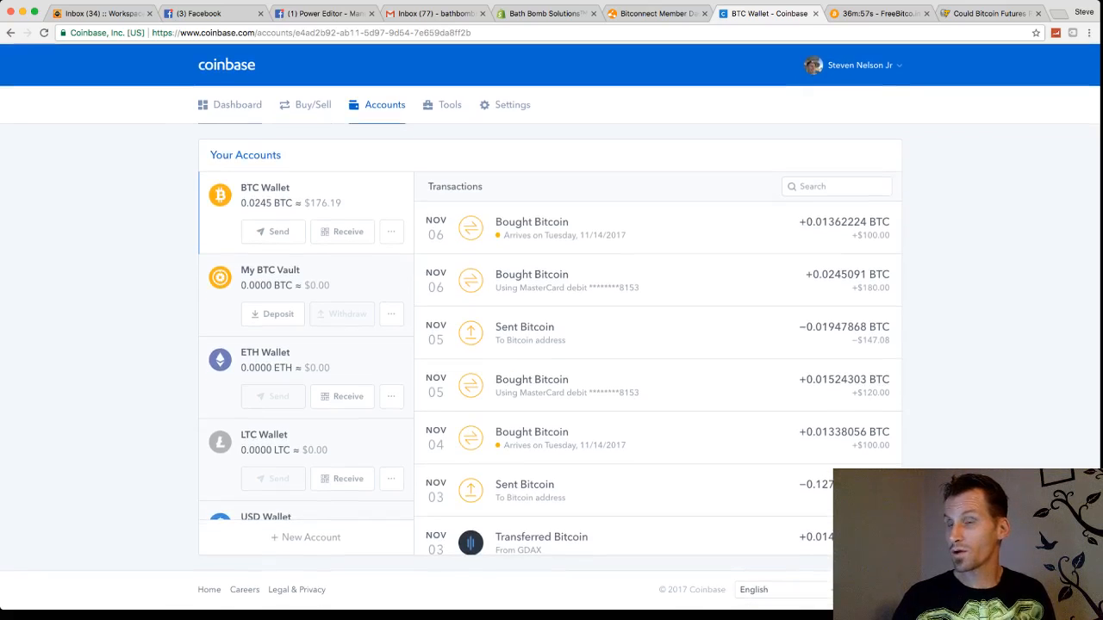
left_click(237, 105)
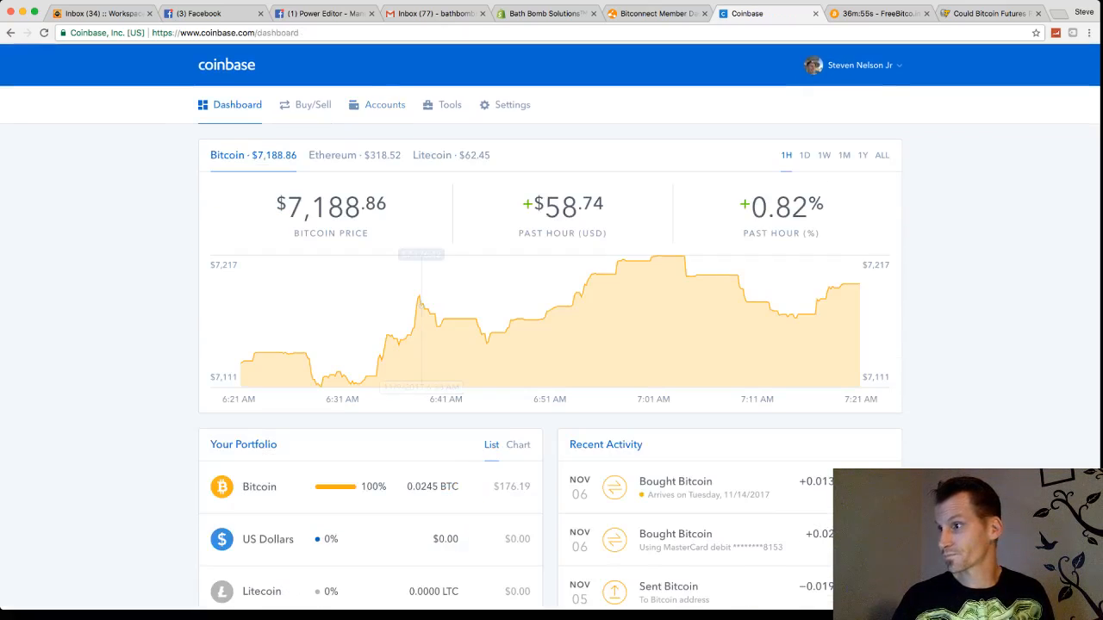
mouse_move(775, 310)
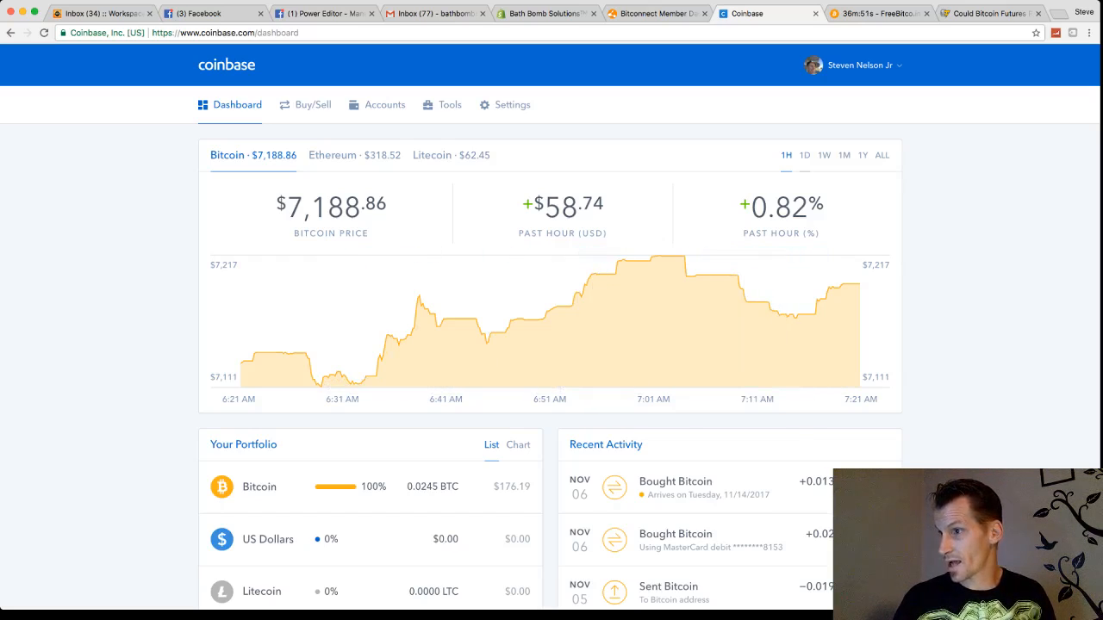
Step: Widen the Bitcoin chart to the past day, then the past week (2.11% gain)
left_click(805, 155)
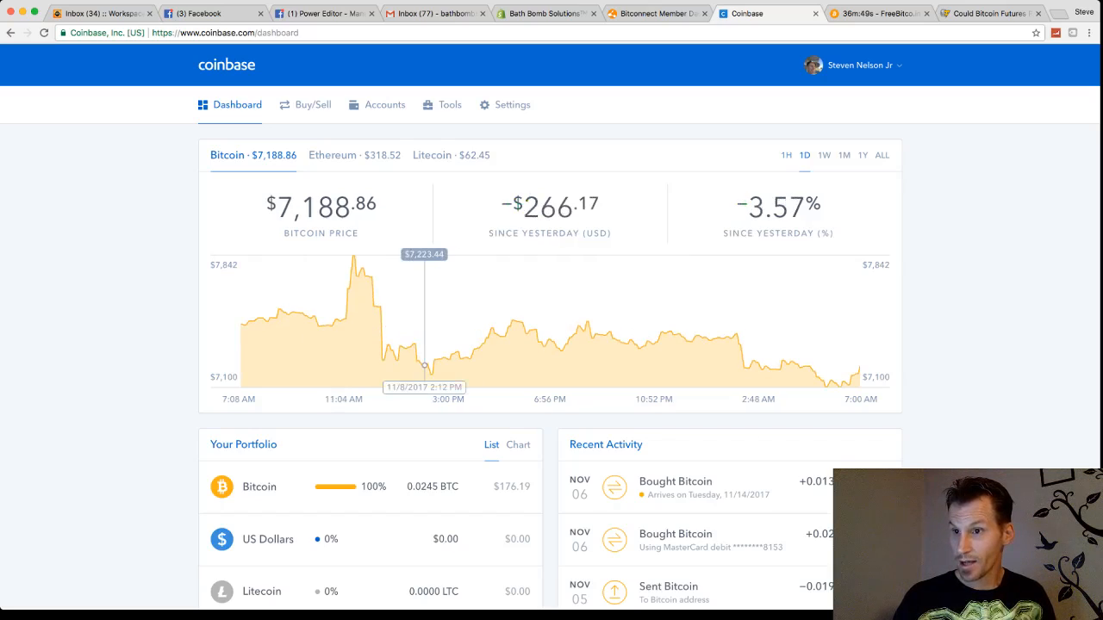
mouse_move(245, 323)
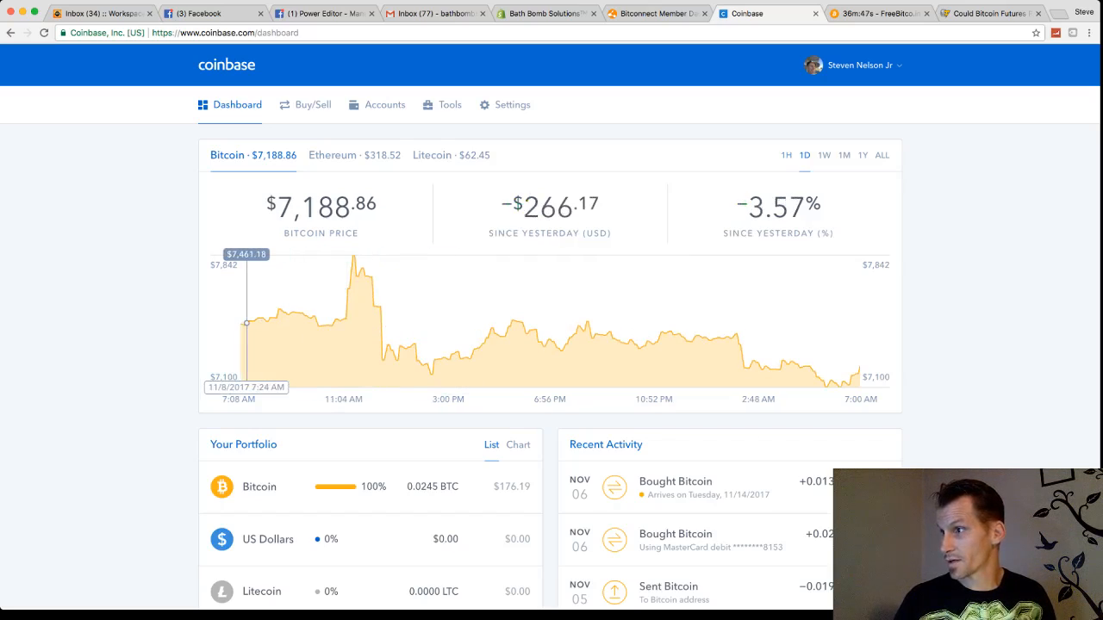
left_click(824, 155)
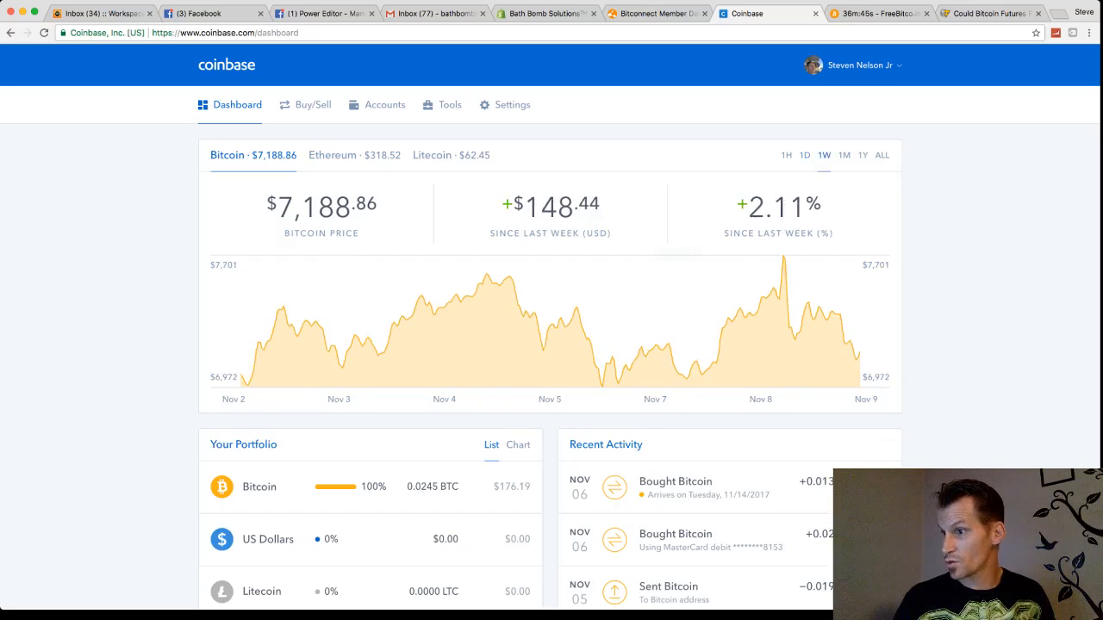
mouse_move(700, 373)
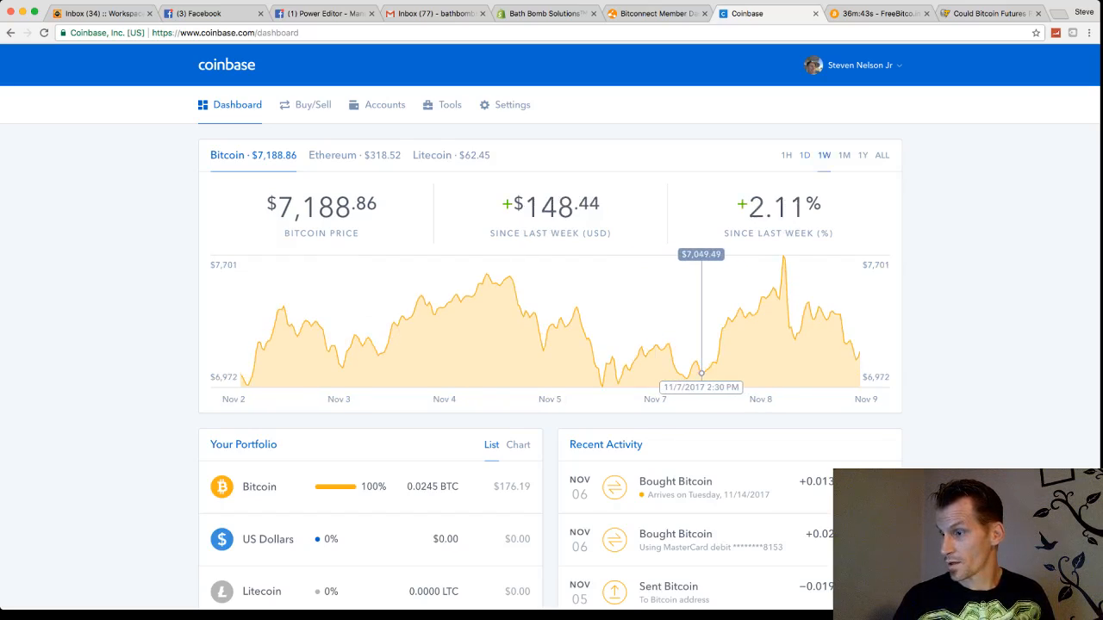
mouse_move(749, 311)
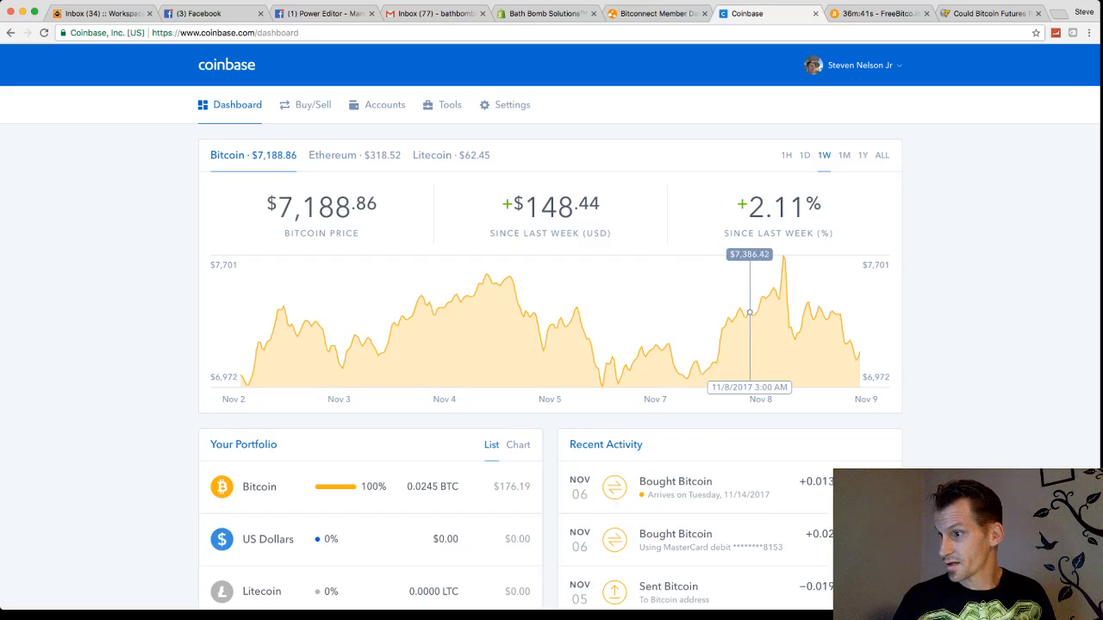
mouse_move(721, 338)
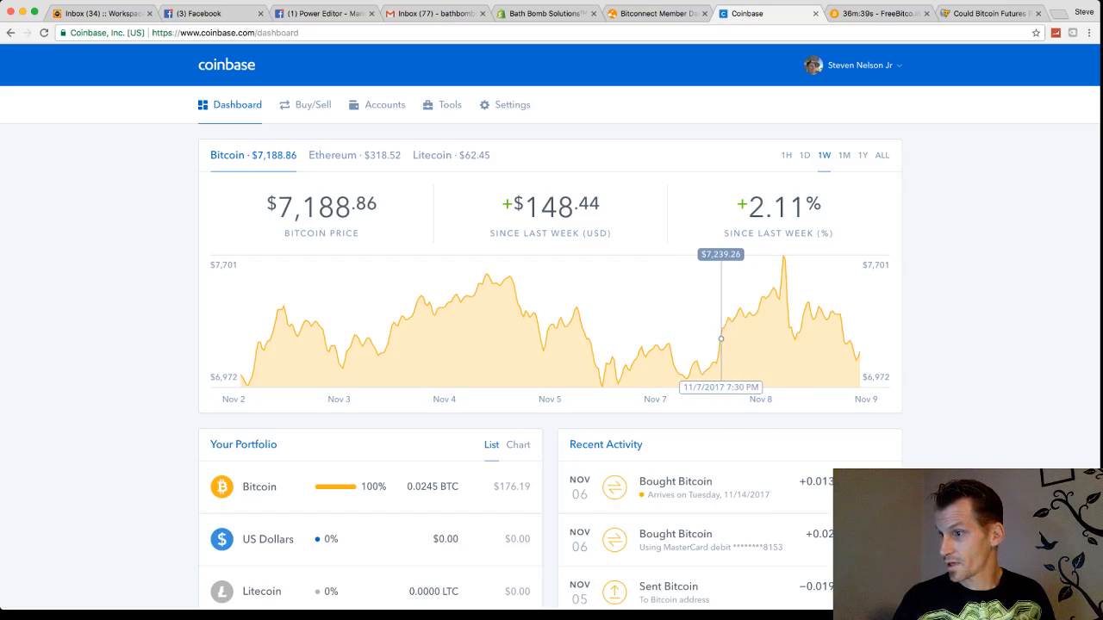
mouse_move(705, 371)
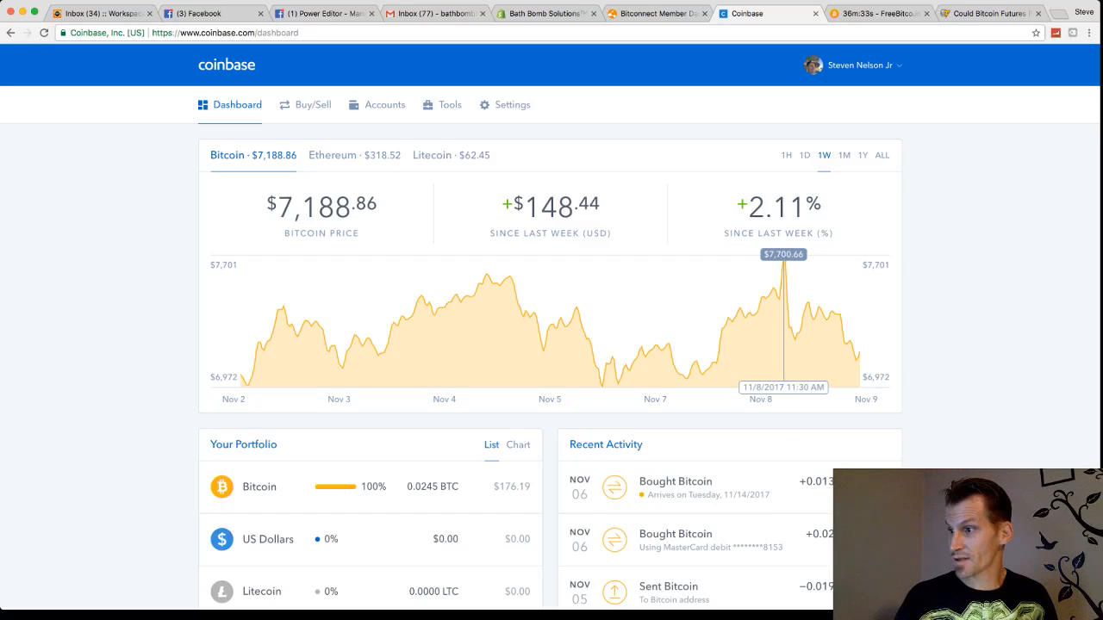
mouse_move(632, 363)
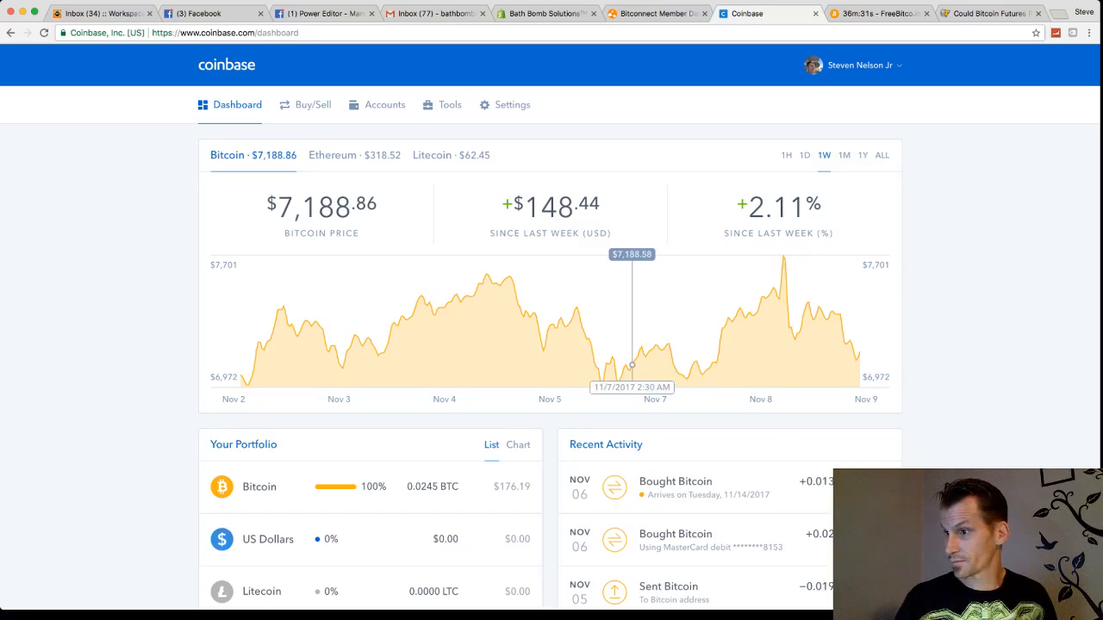
mouse_move(711, 361)
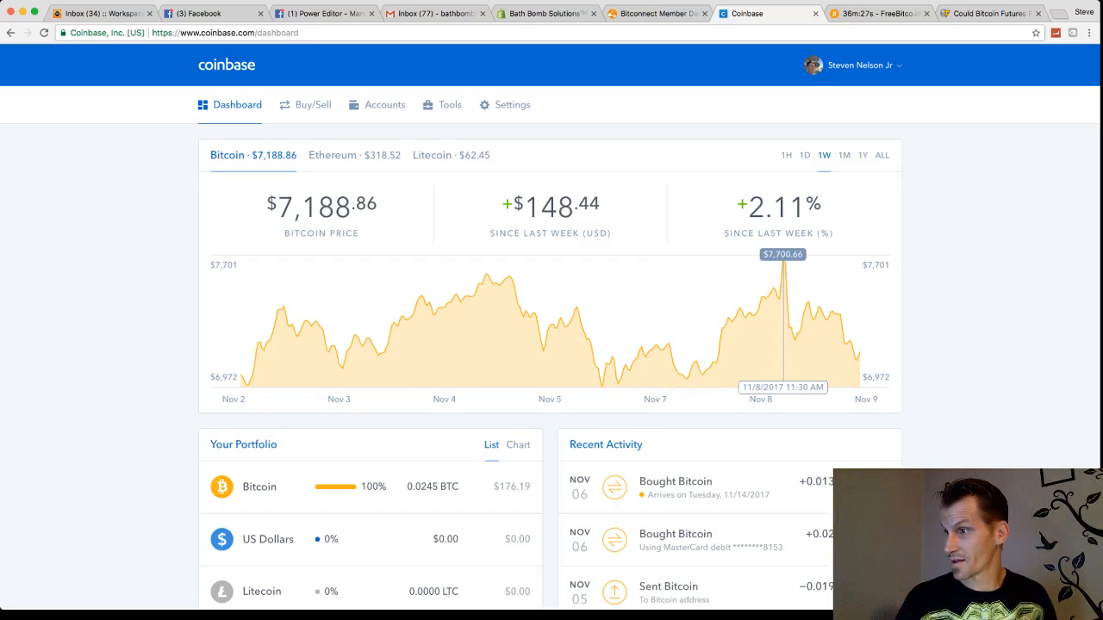
mouse_move(783, 327)
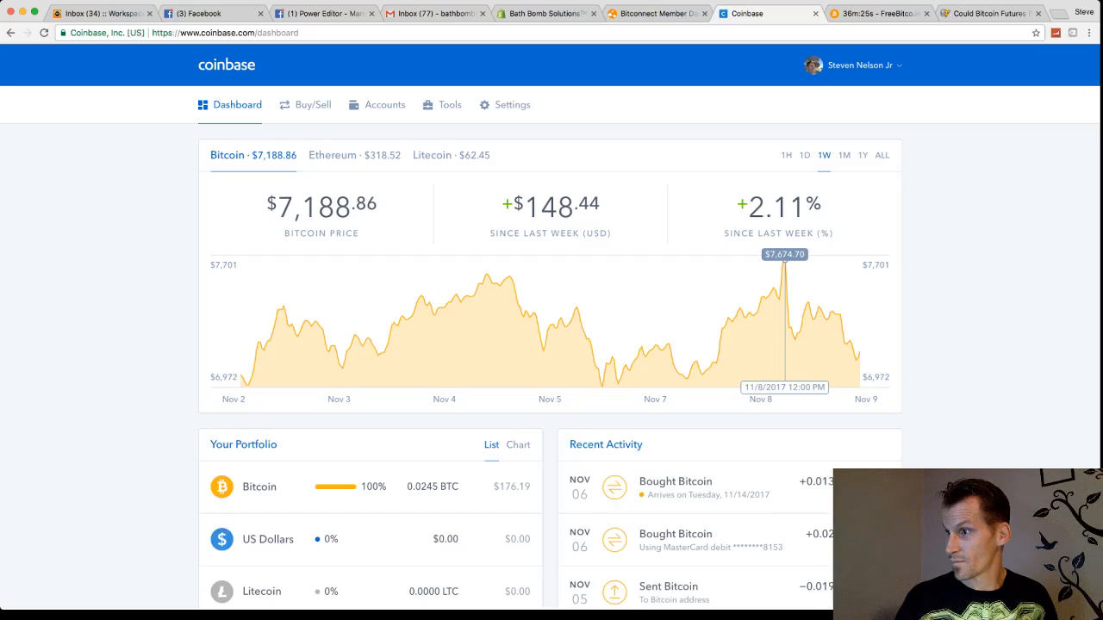
mouse_move(780, 281)
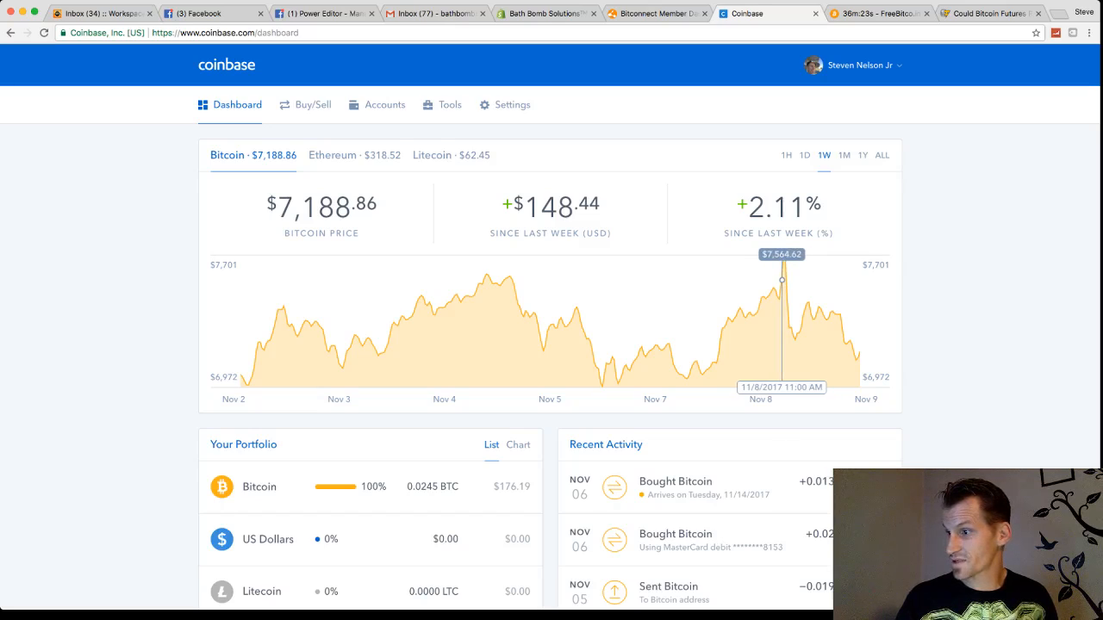
mouse_move(780, 282)
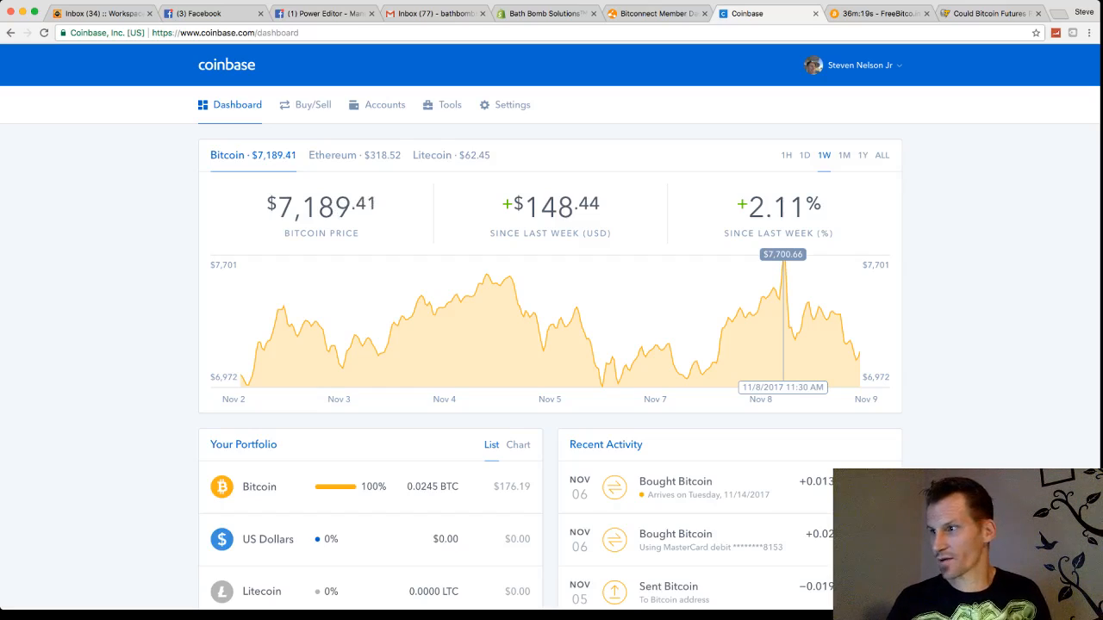
mouse_move(791, 334)
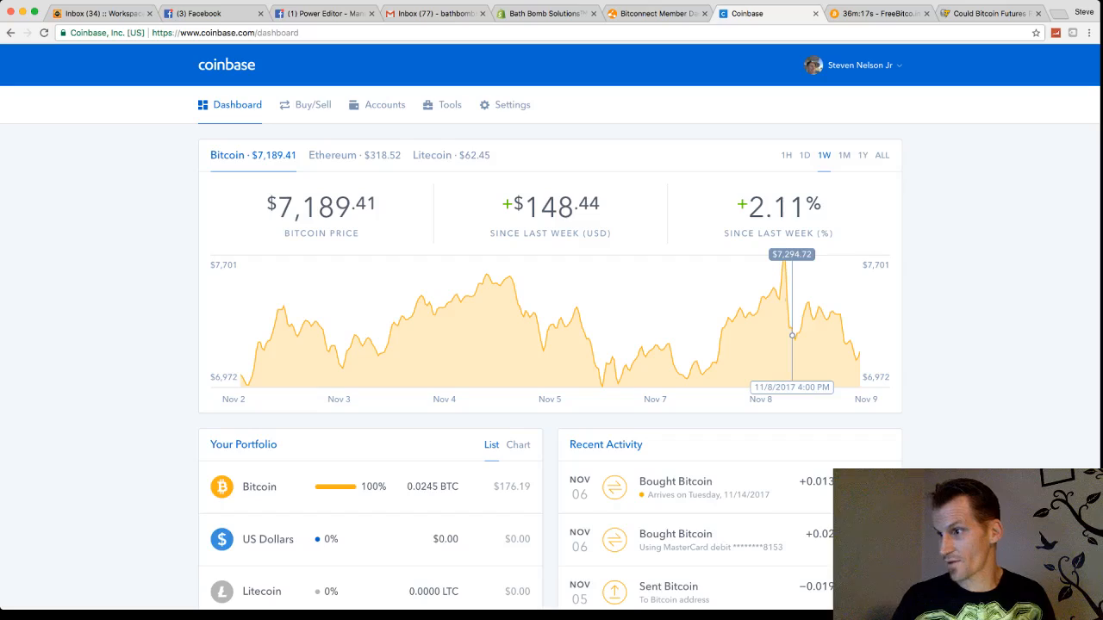
mouse_move(790, 328)
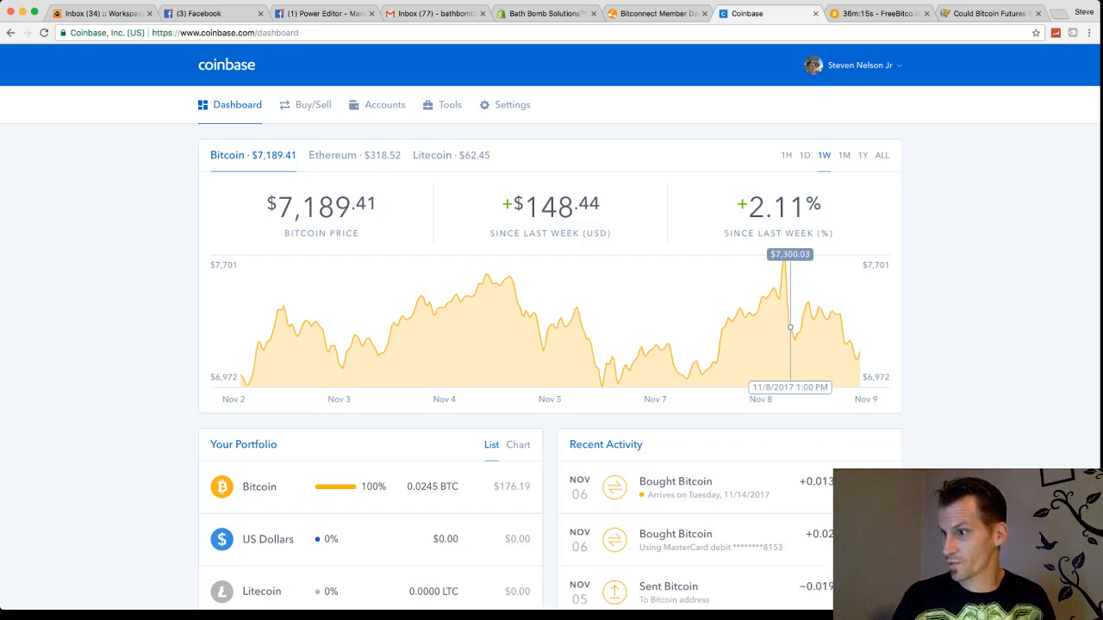
mouse_move(794, 338)
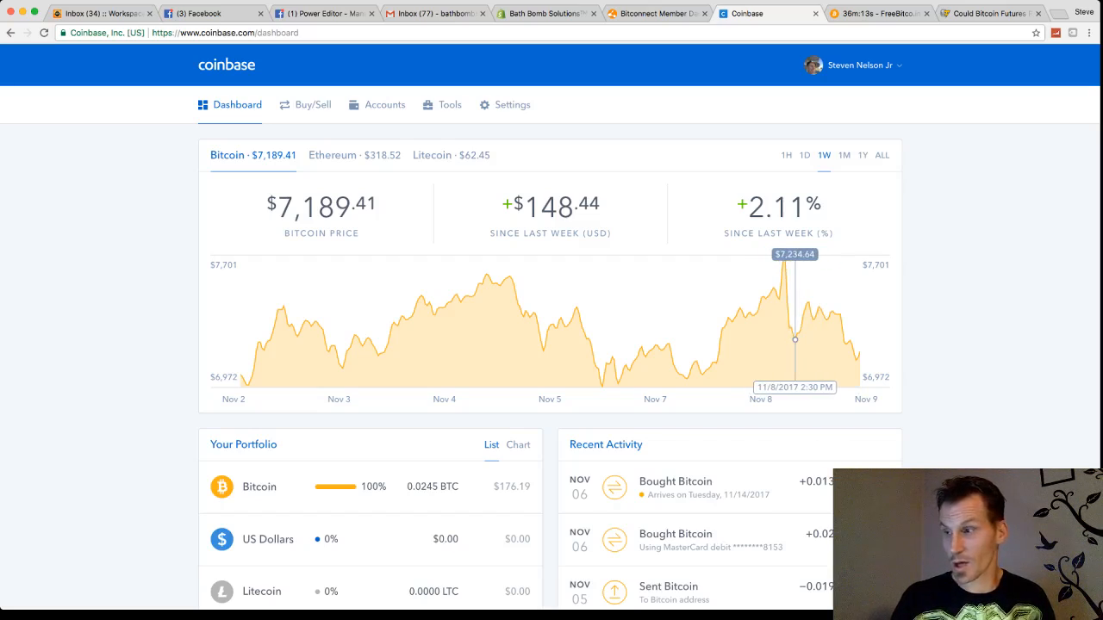
mouse_move(809, 301)
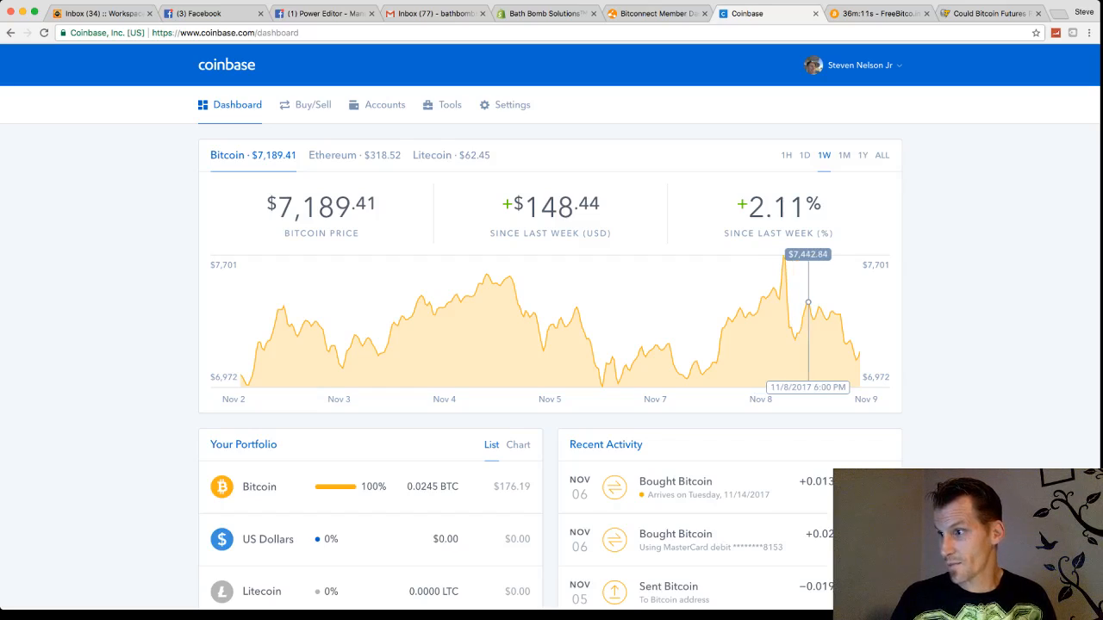
mouse_move(851, 354)
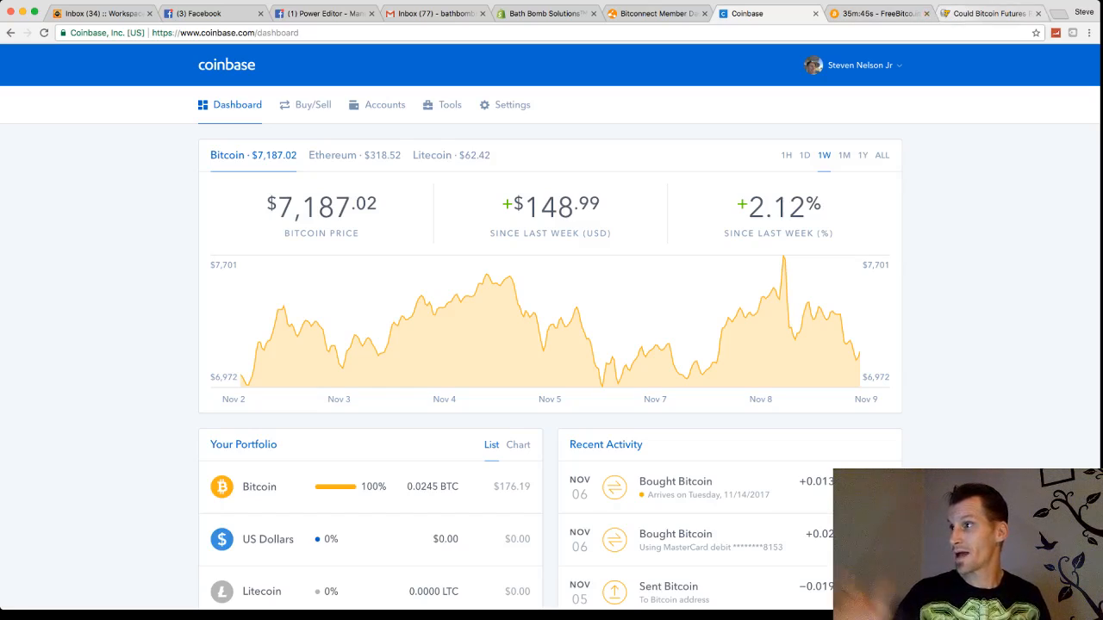
Step: Return to the Cointelegraph 'Could Bitcoin Futures Rein in the Big Price Swings?' article and read its first sections
left_click(991, 13)
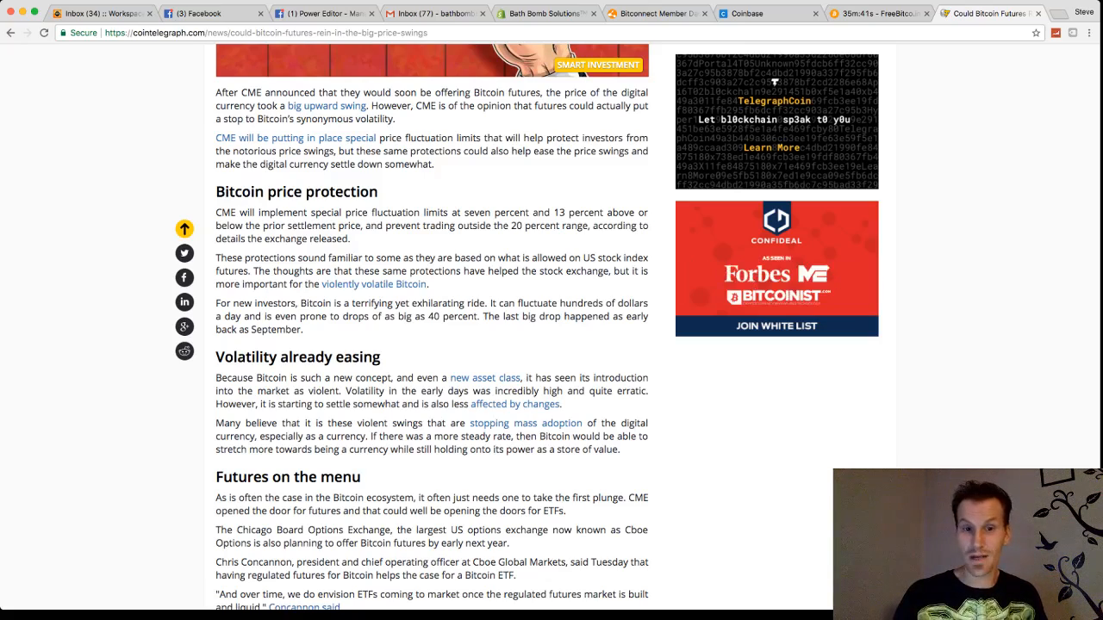
scroll("up", 3)
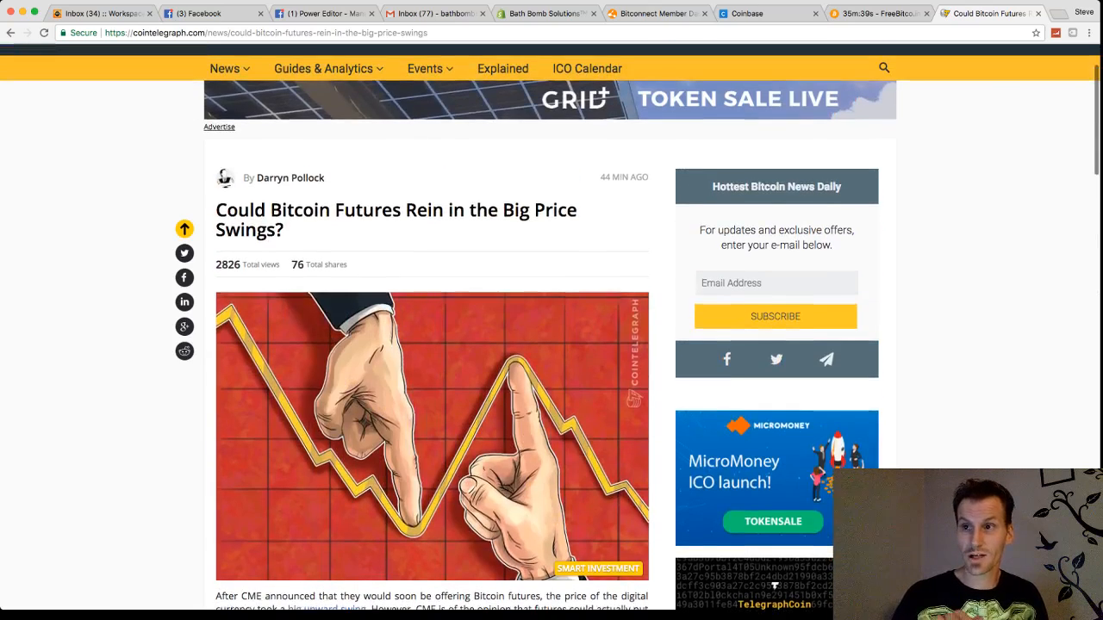
scroll("down", 3)
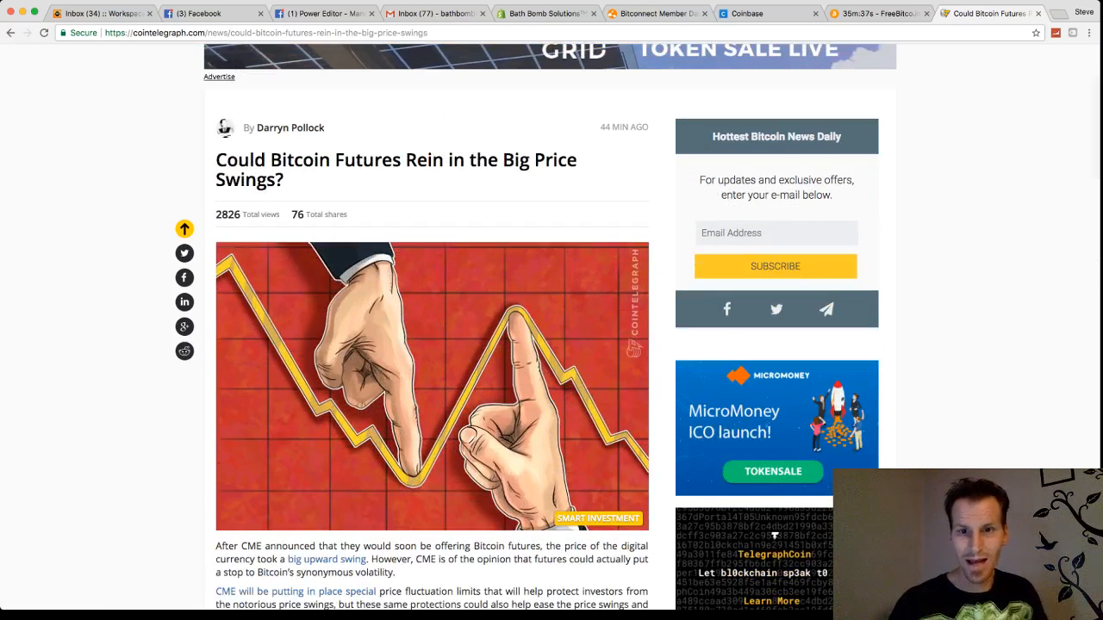
scroll("down", 3)
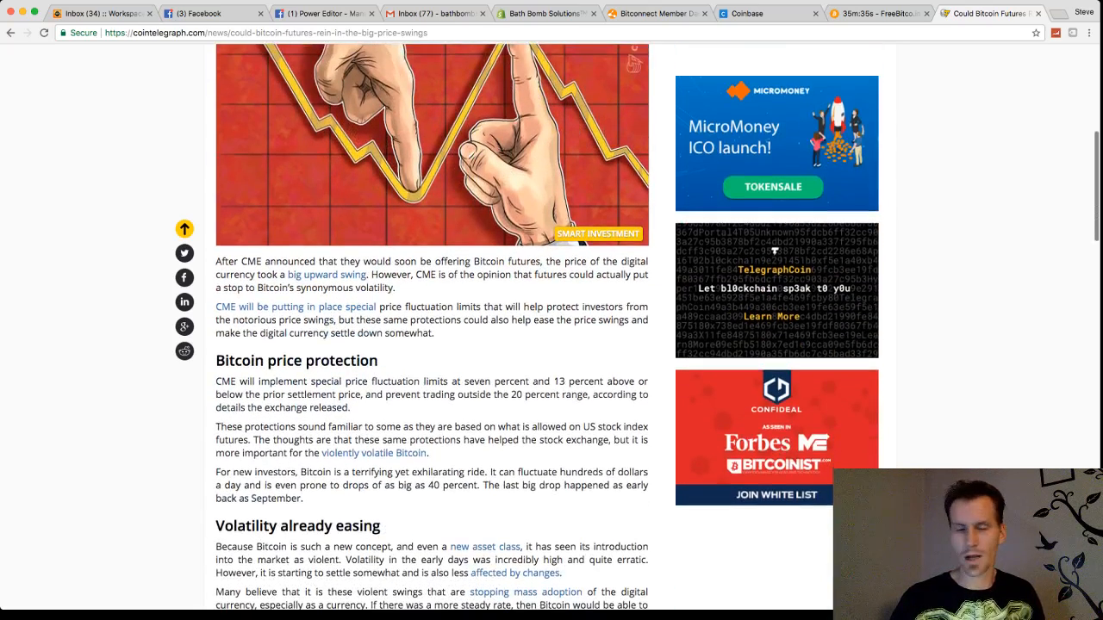
scroll("down", 3)
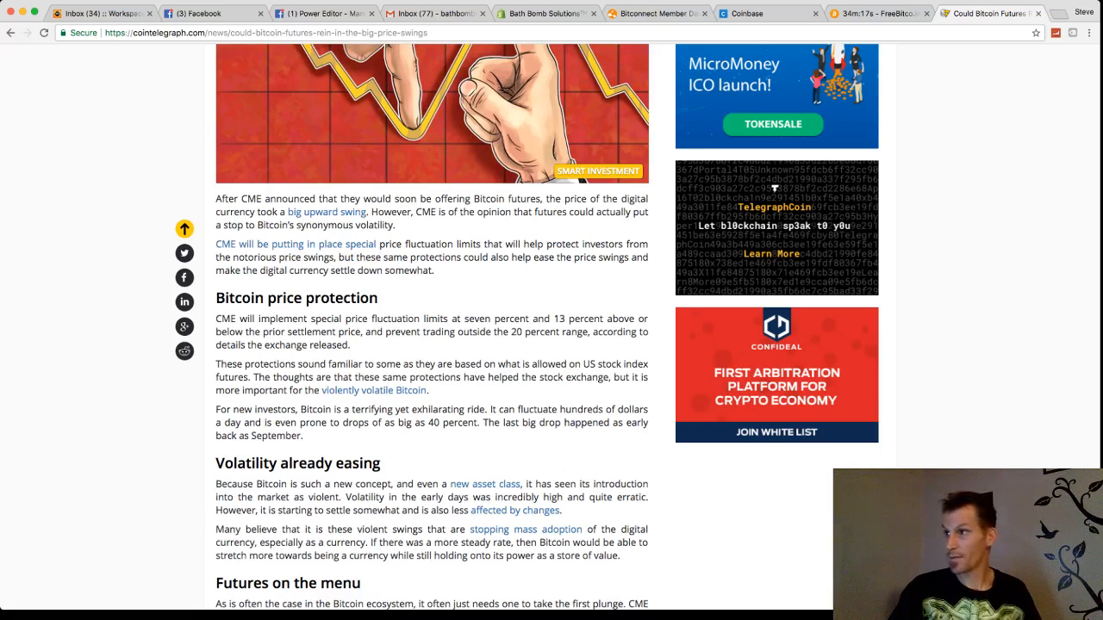
Step: Check Bitcoin's past-hour and past-day chart on Coinbase (3.61% drop), then return to the futures article
left_click(767, 13)
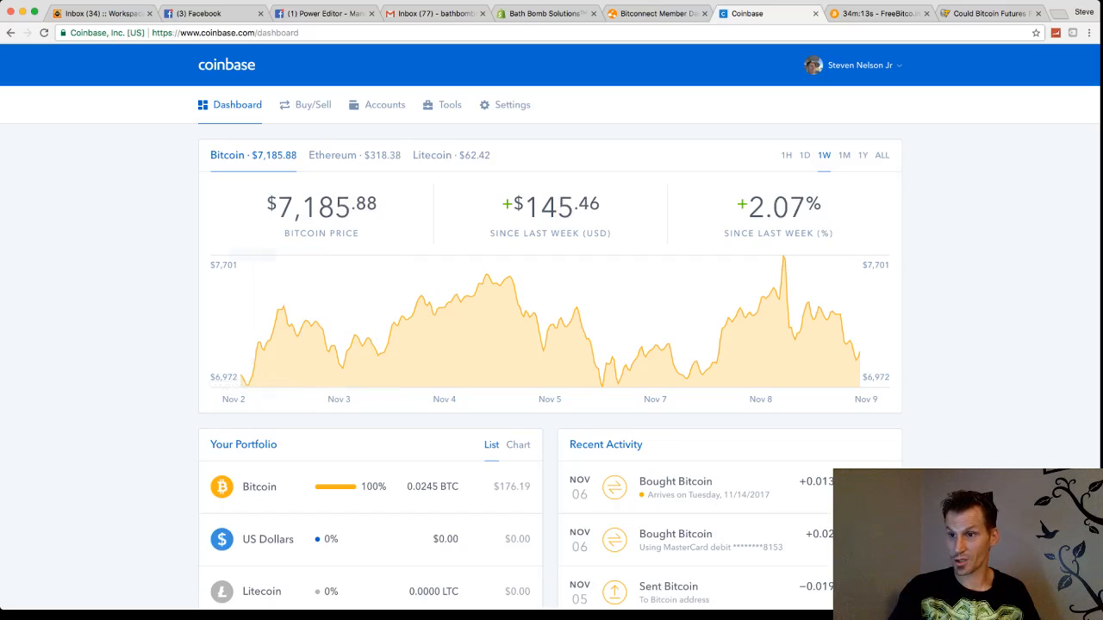
mouse_move(264, 351)
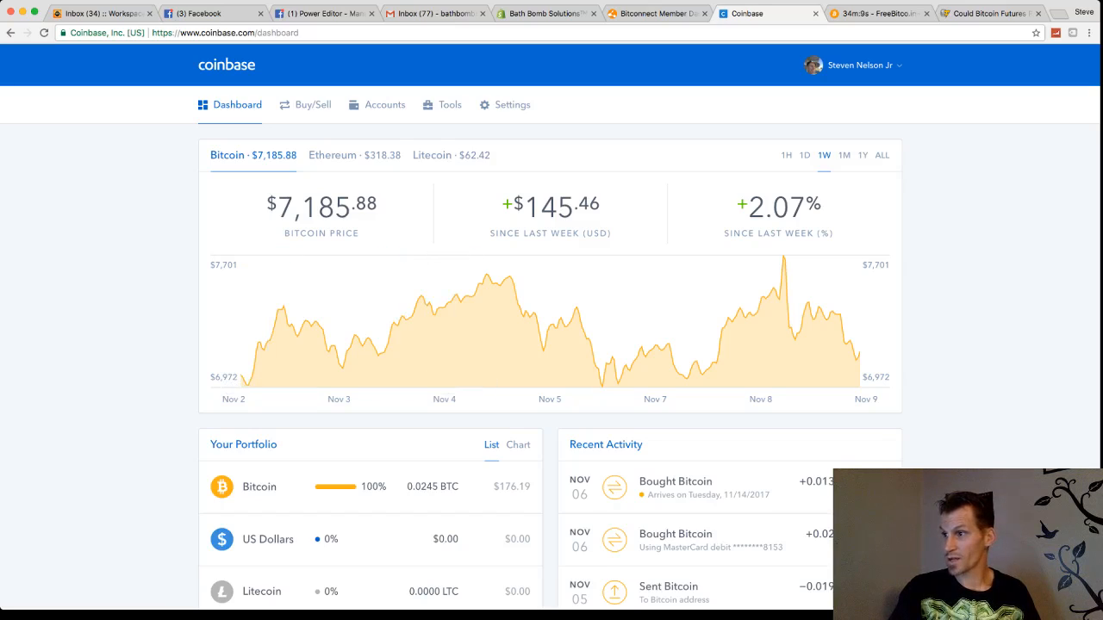
left_click(786, 155)
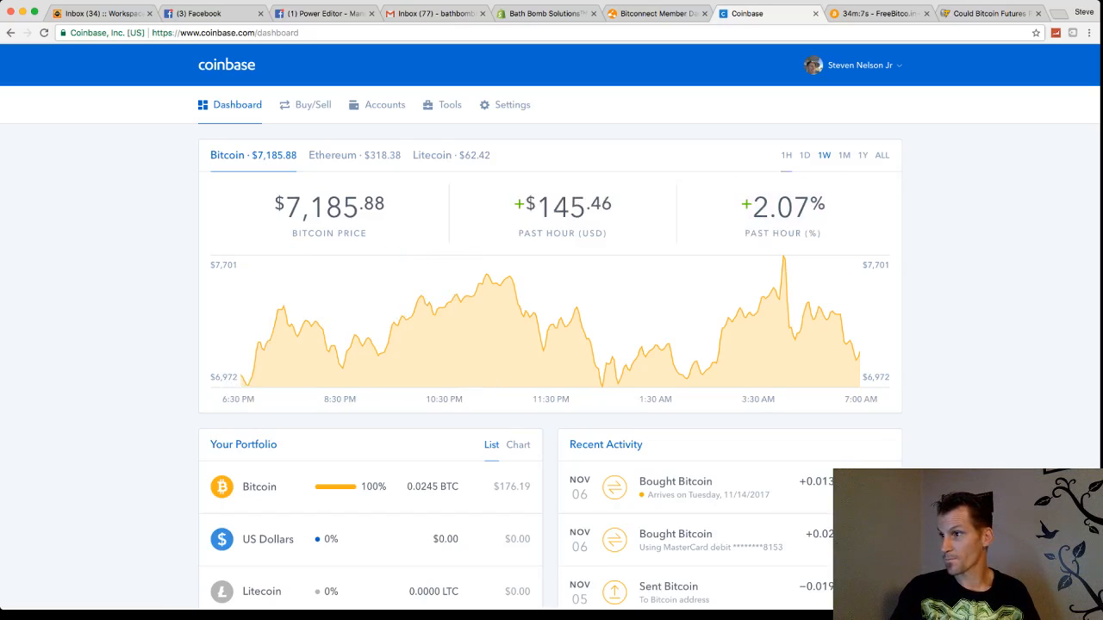
left_click(805, 155)
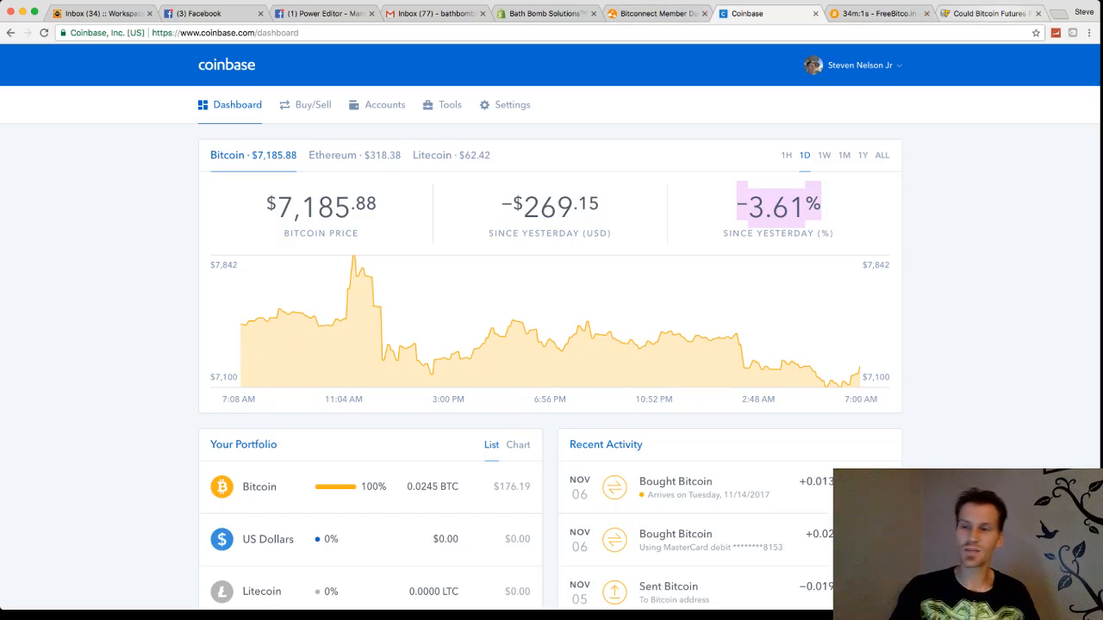
left_click(991, 13)
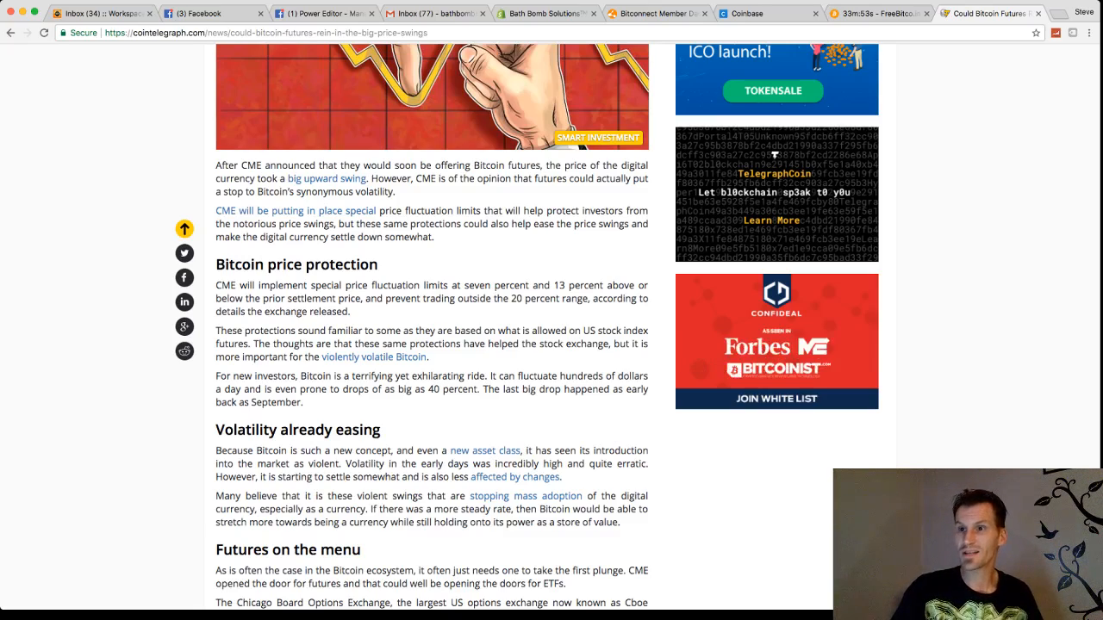
Step: Read the Cointelegraph Bitcoin futures article down to its end
scroll("down", 3)
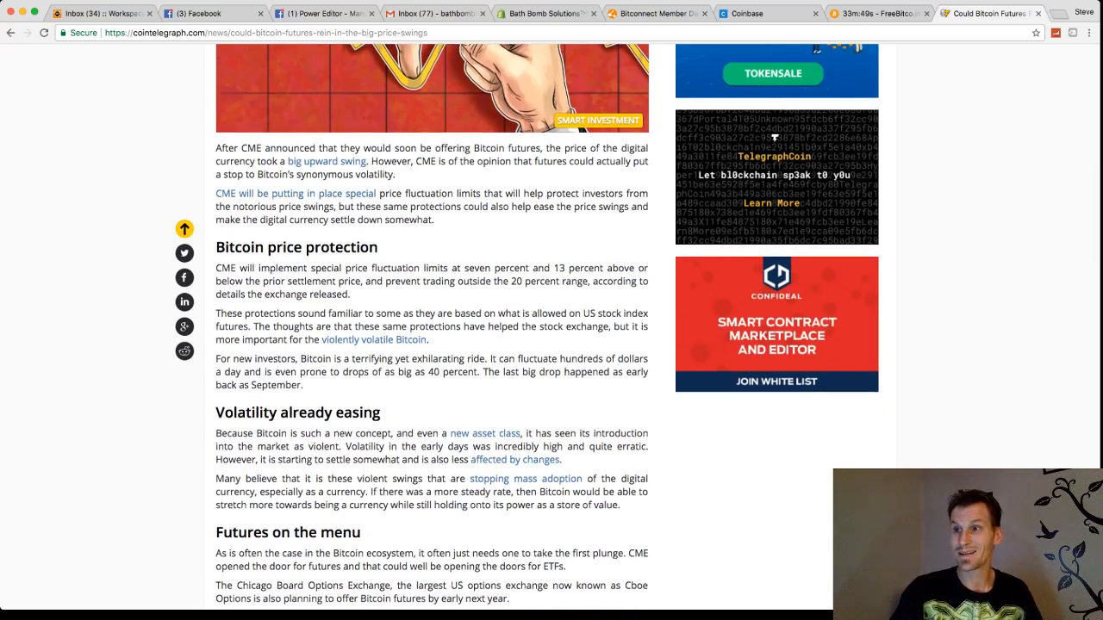
scroll("down", 3)
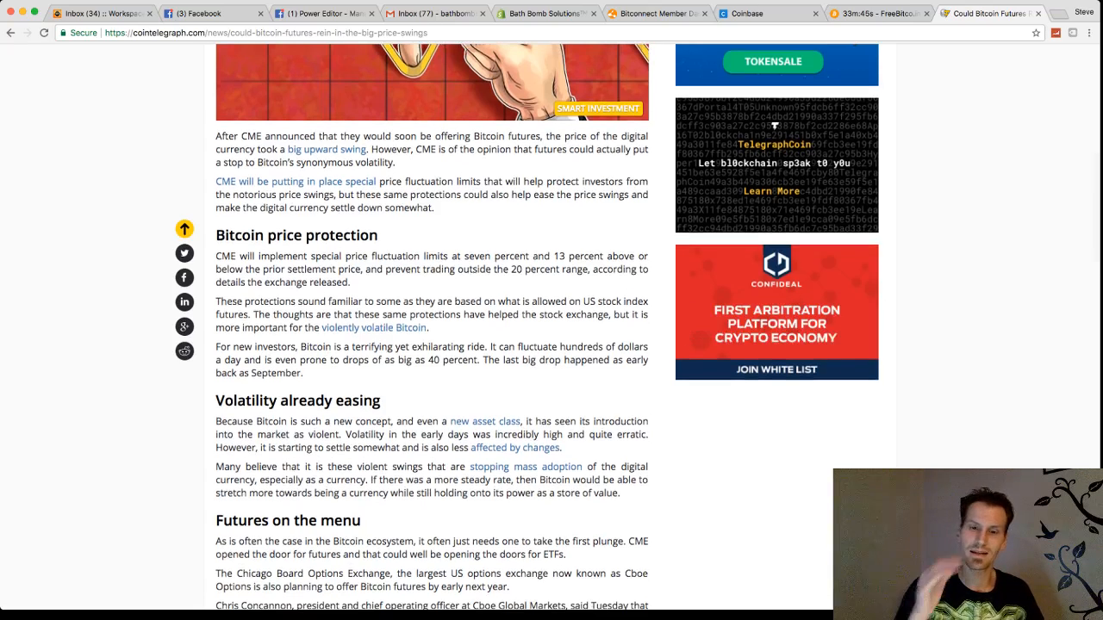
scroll("down", 3)
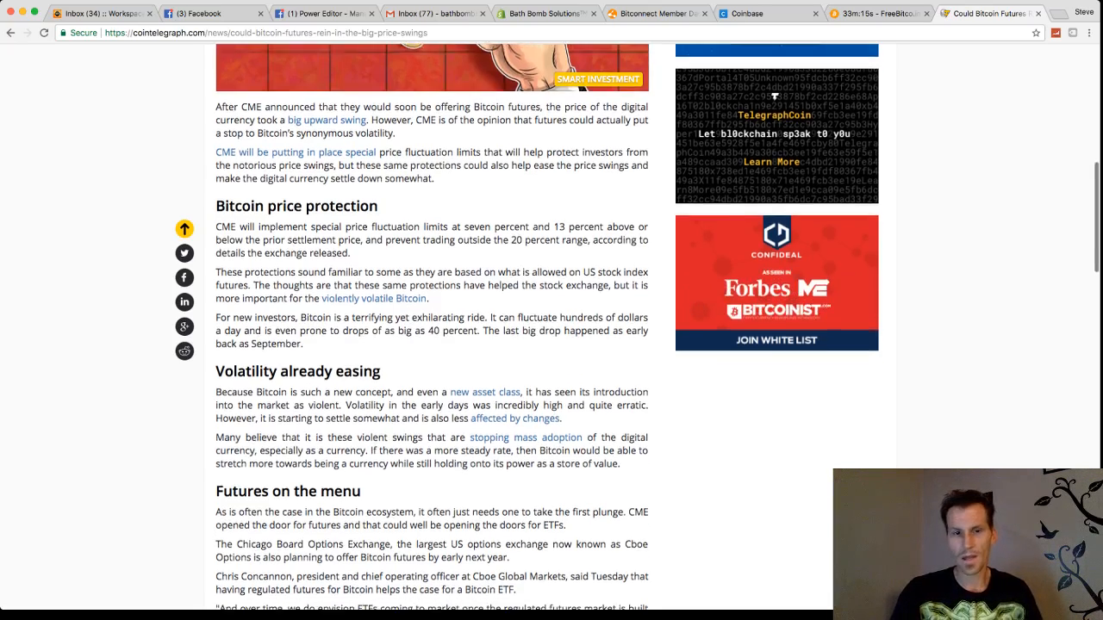
scroll("down", 3)
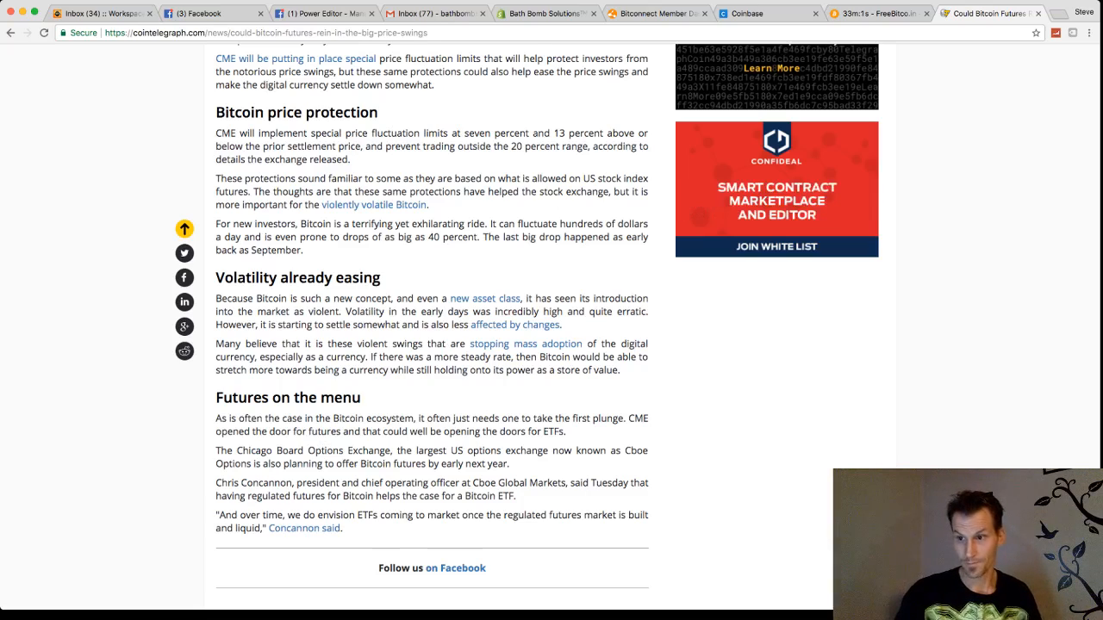
scroll("down", 3)
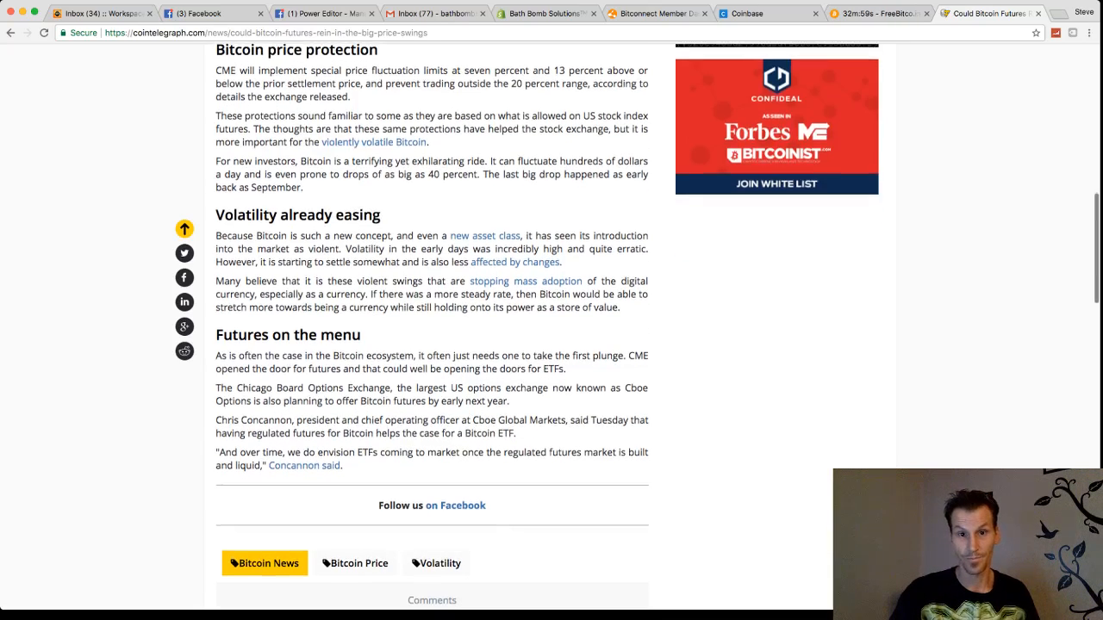
scroll("down", 3)
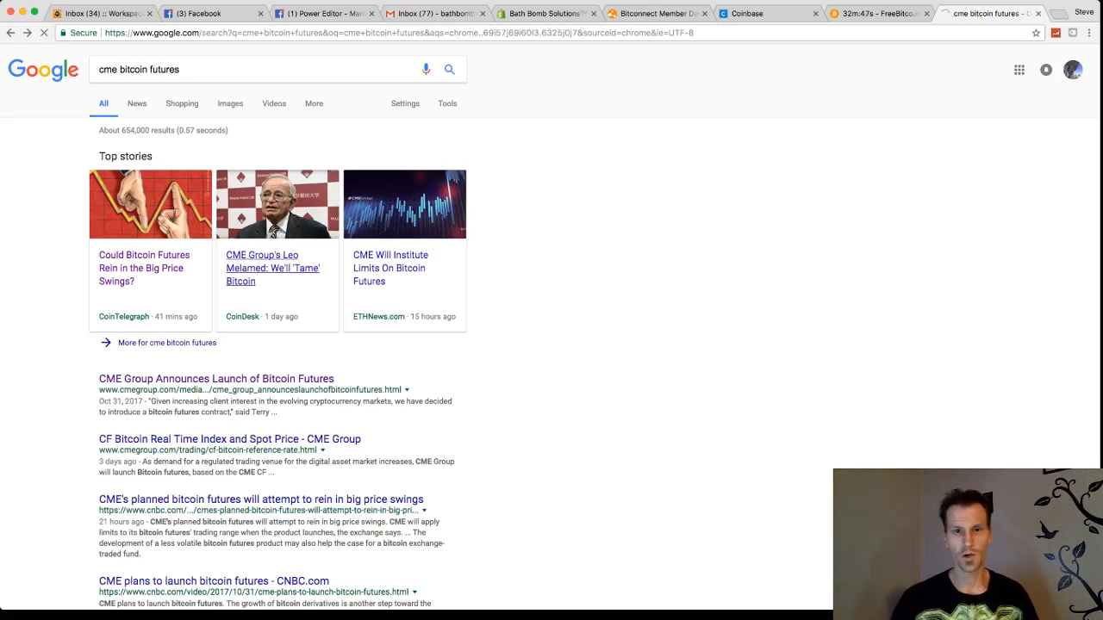
Step: Open CoinDesk's 'CME Group's Leo Melamed: We'll Tame Bitcoin' article and read to its disclosure note
left_click(273, 268)
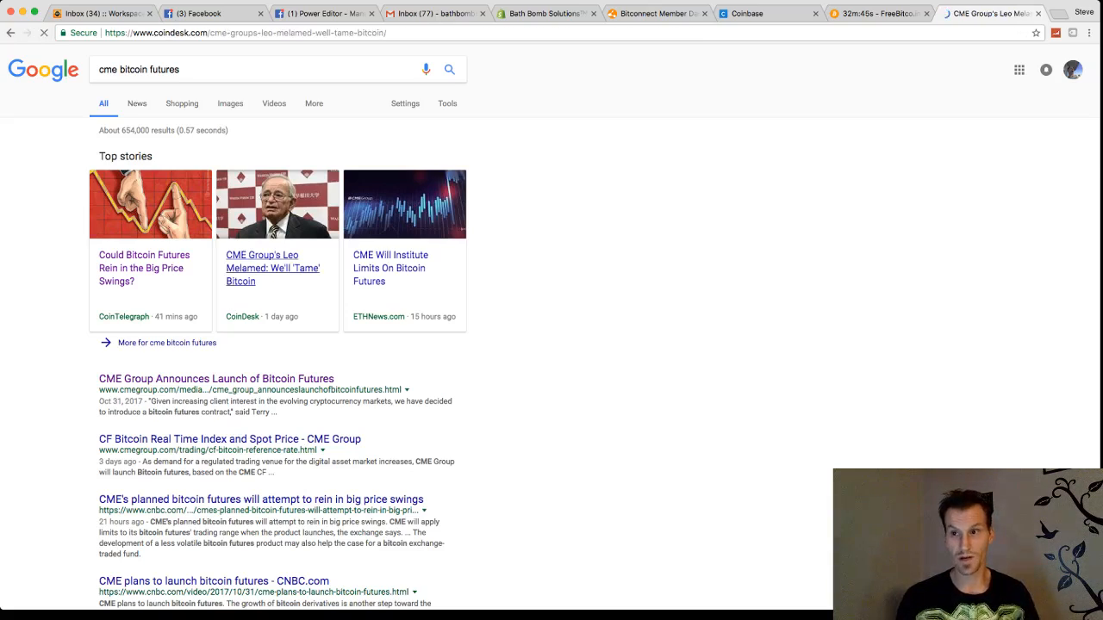
left_click(272, 268)
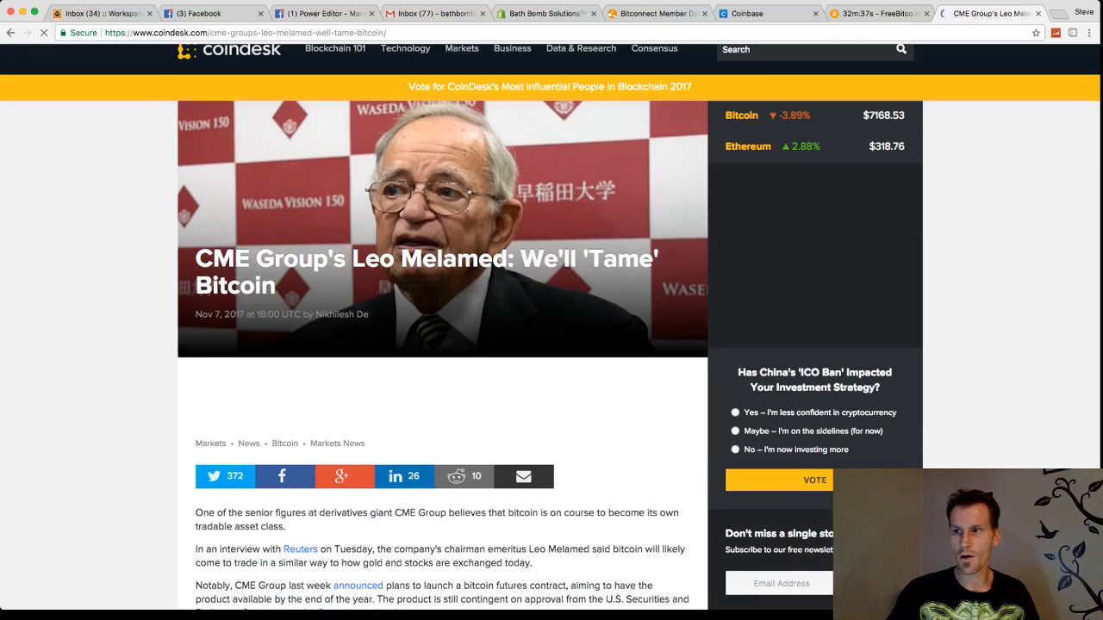
scroll("down", 3)
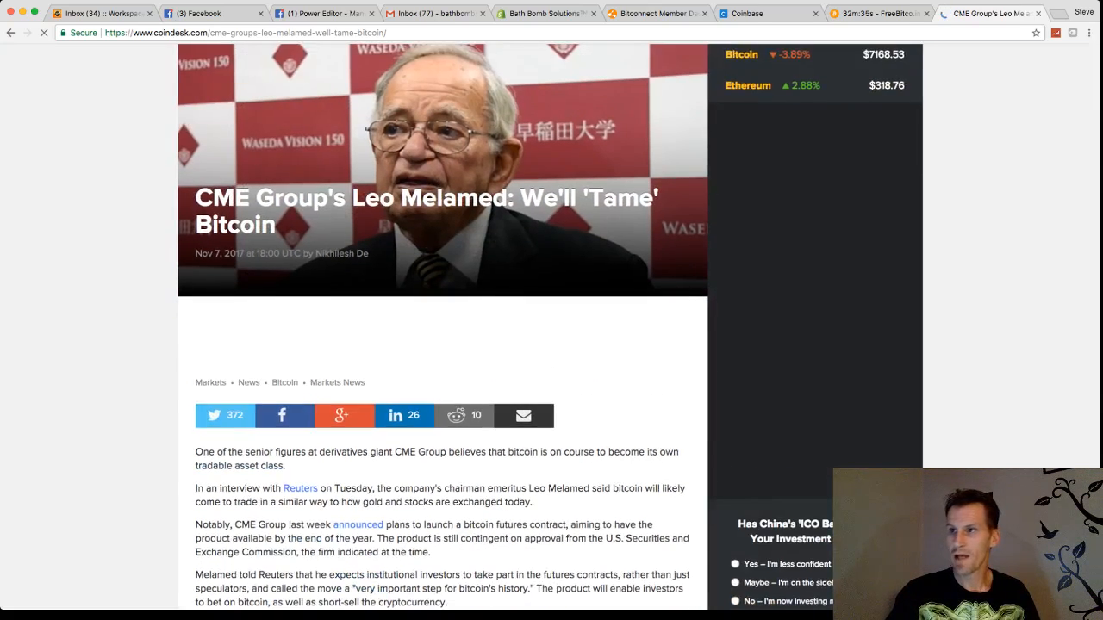
scroll("down", 3)
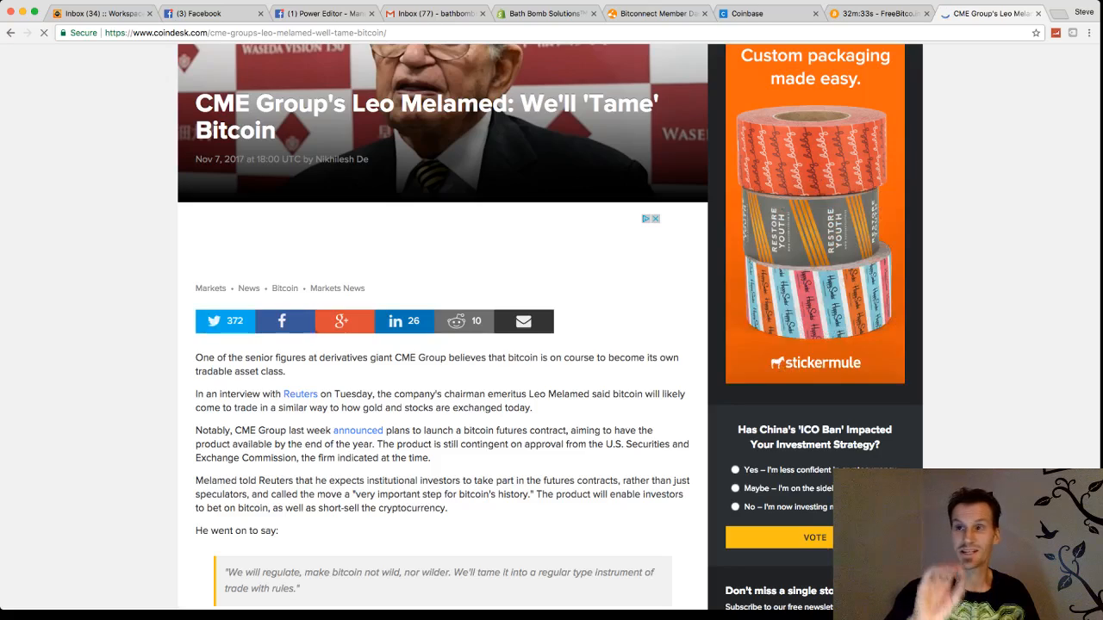
scroll("down", 3)
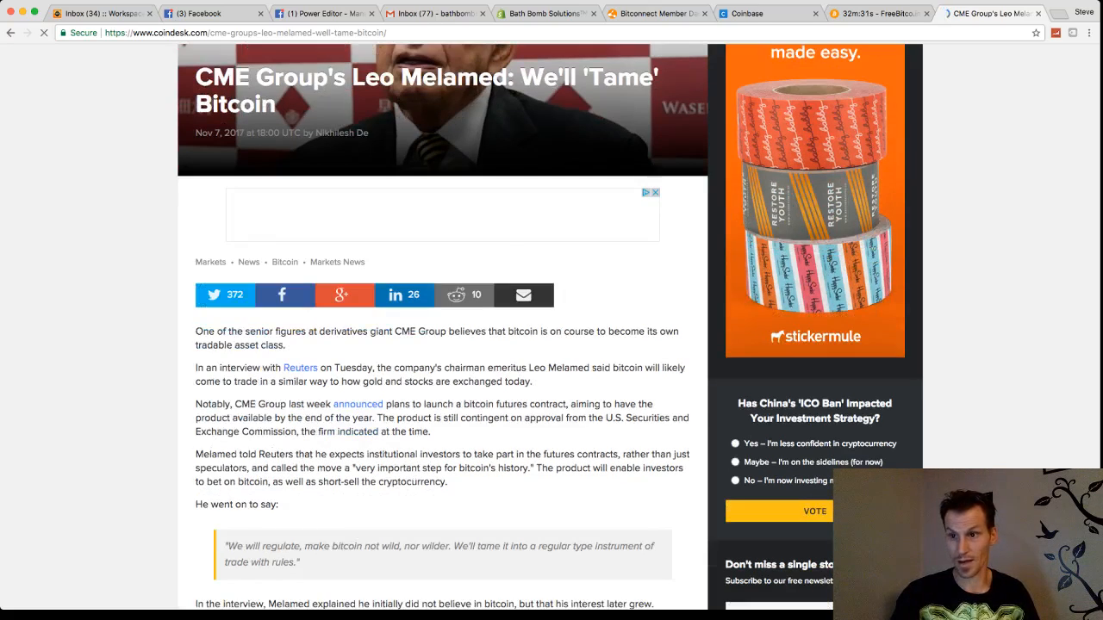
scroll("down", 3)
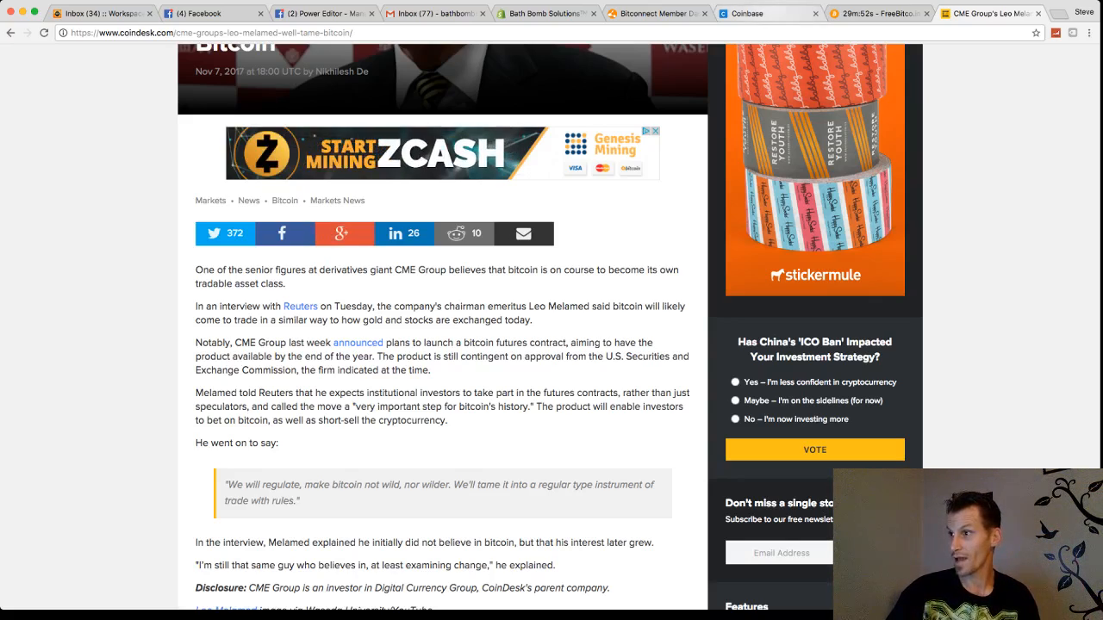
Step: Return to the Coinbase dashboard and chart Bitcoin over the past year (898.22% gain)
left_click(767, 13)
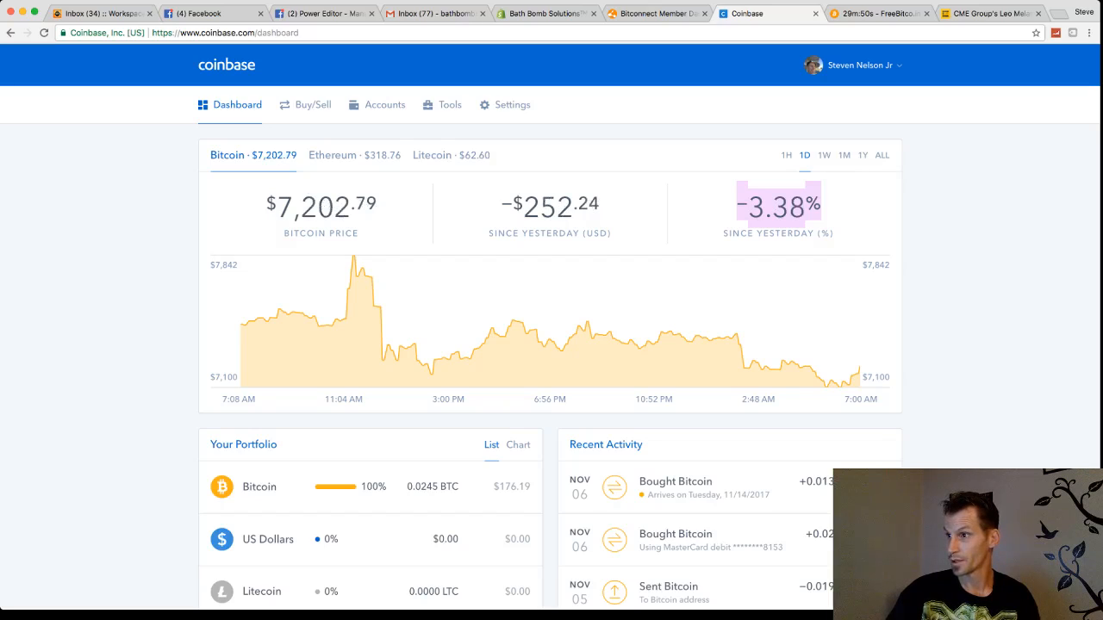
left_click(862, 155)
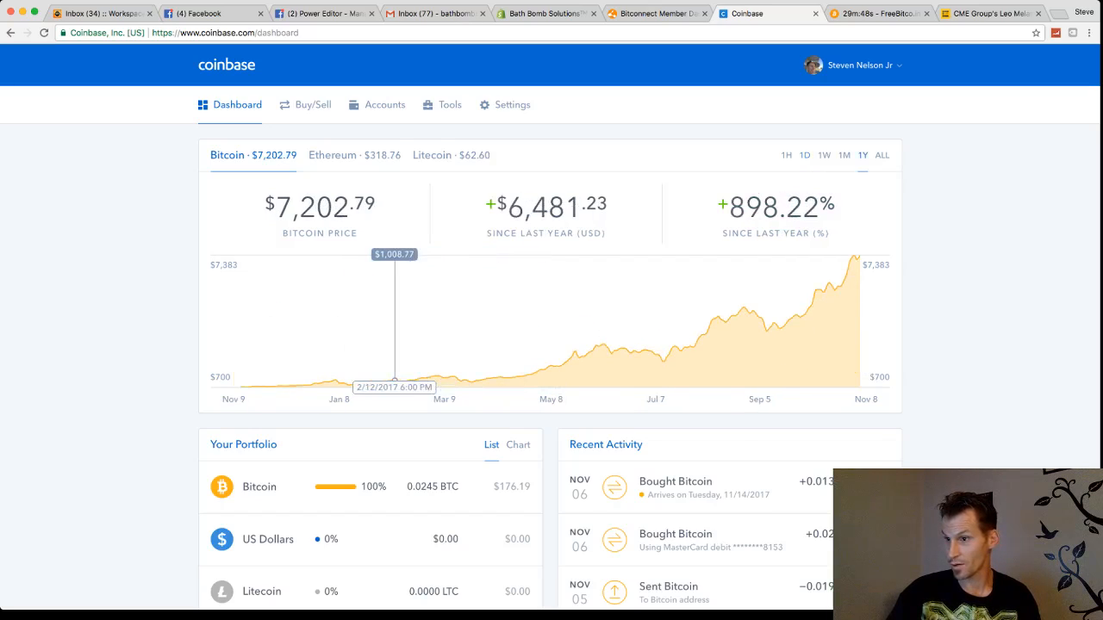
mouse_move(562, 365)
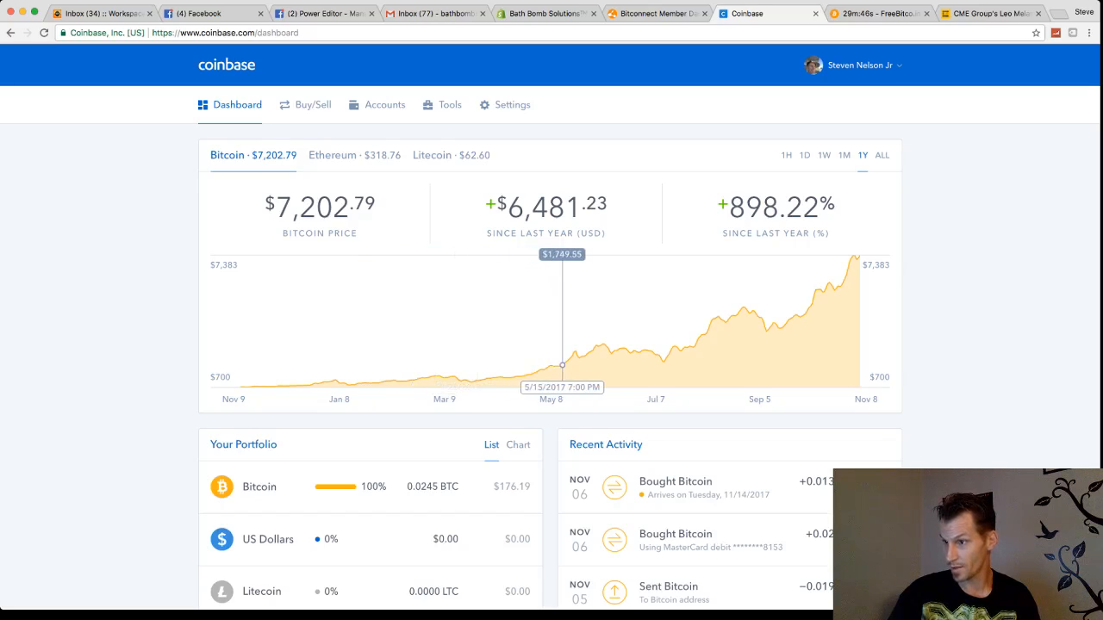
mouse_move(589, 353)
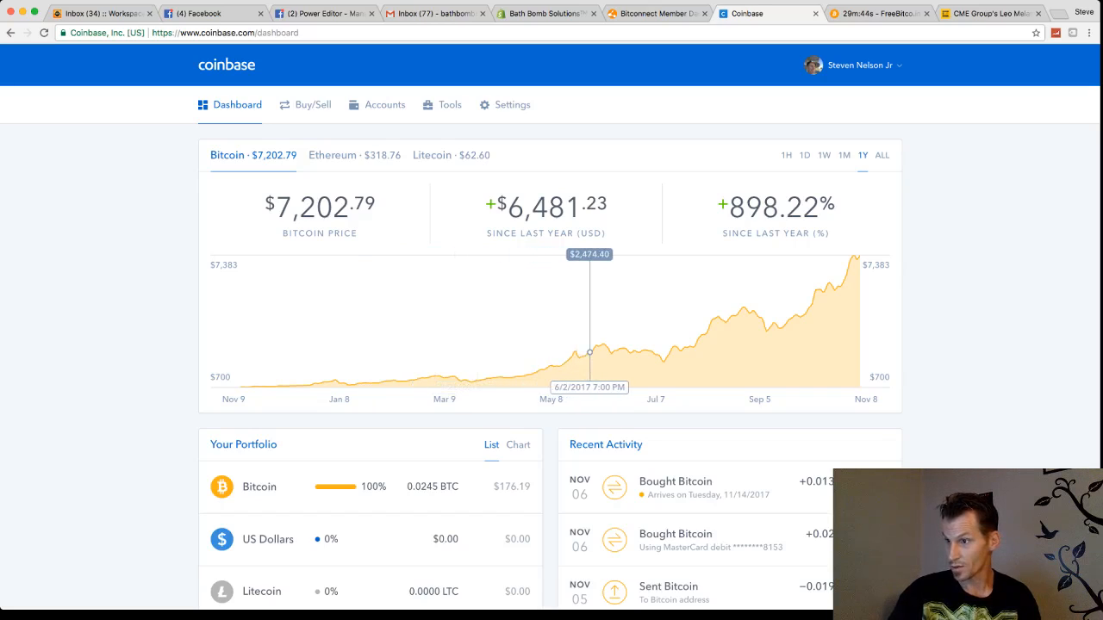
mouse_move(637, 352)
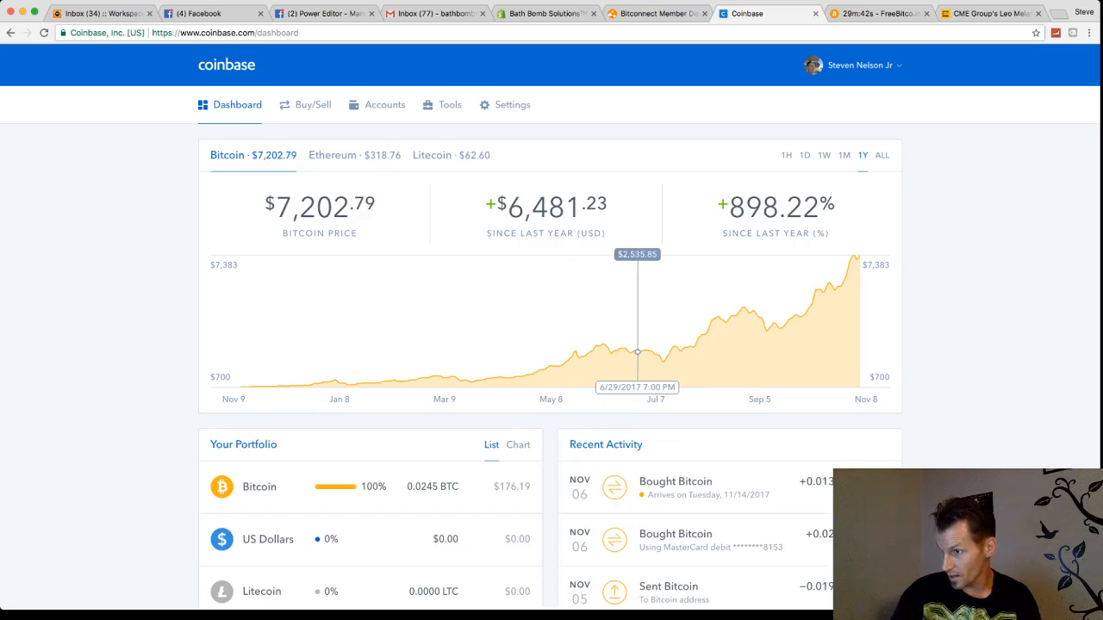
mouse_move(690, 347)
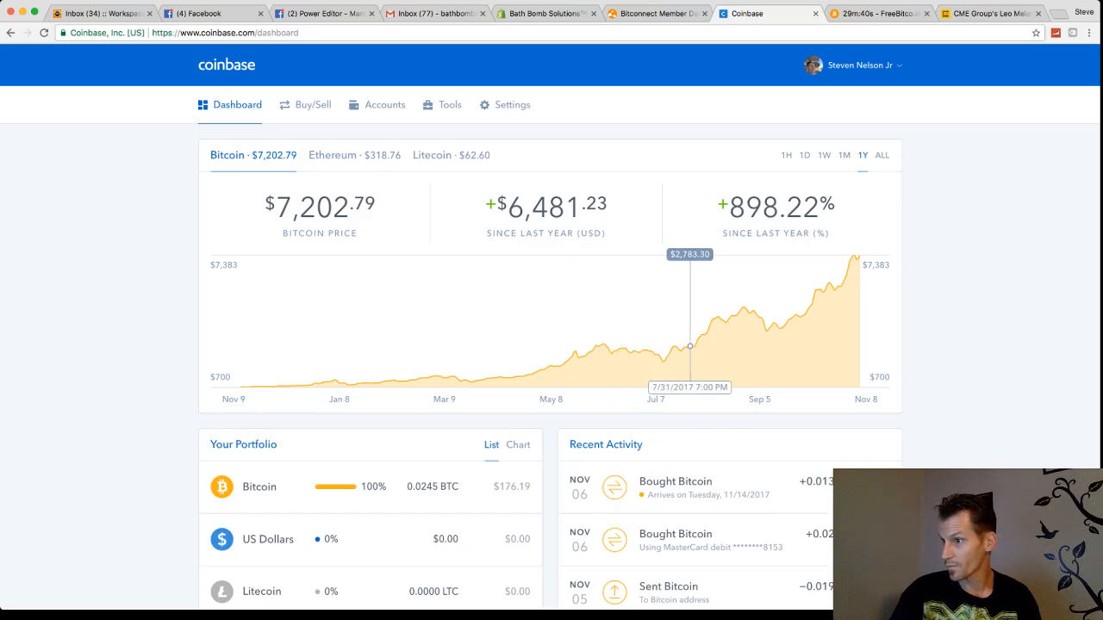
mouse_move(731, 315)
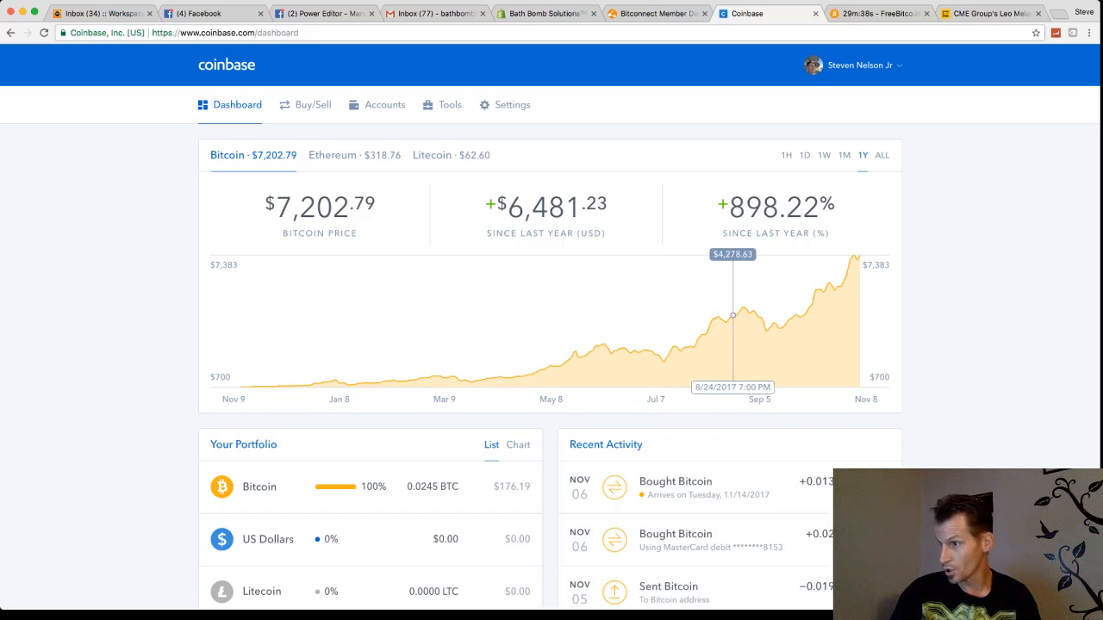
mouse_move(767, 331)
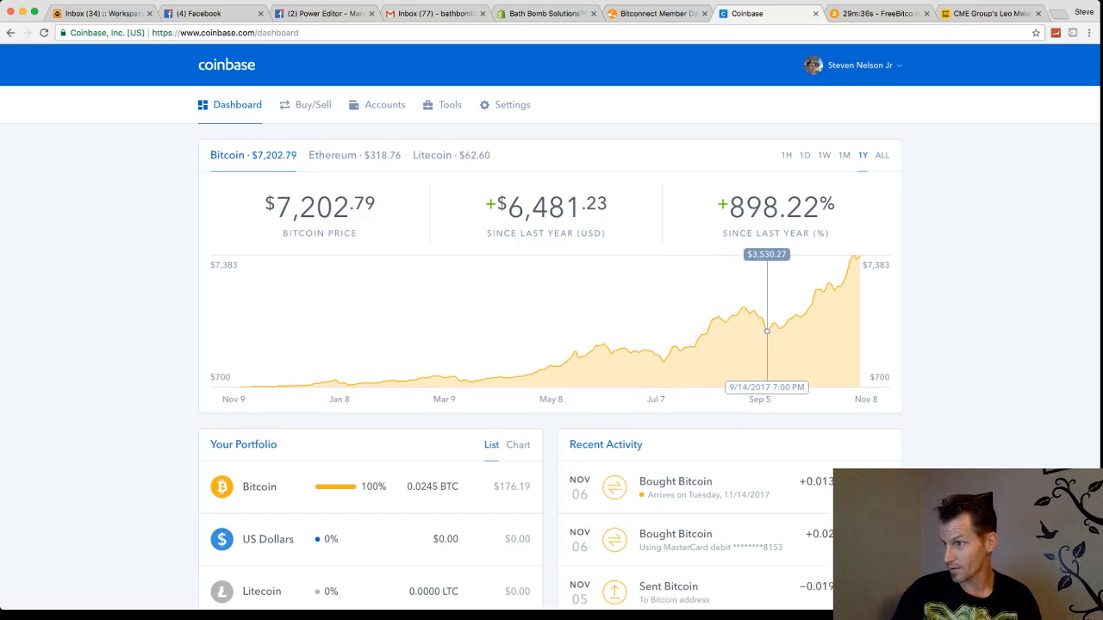
mouse_move(810, 307)
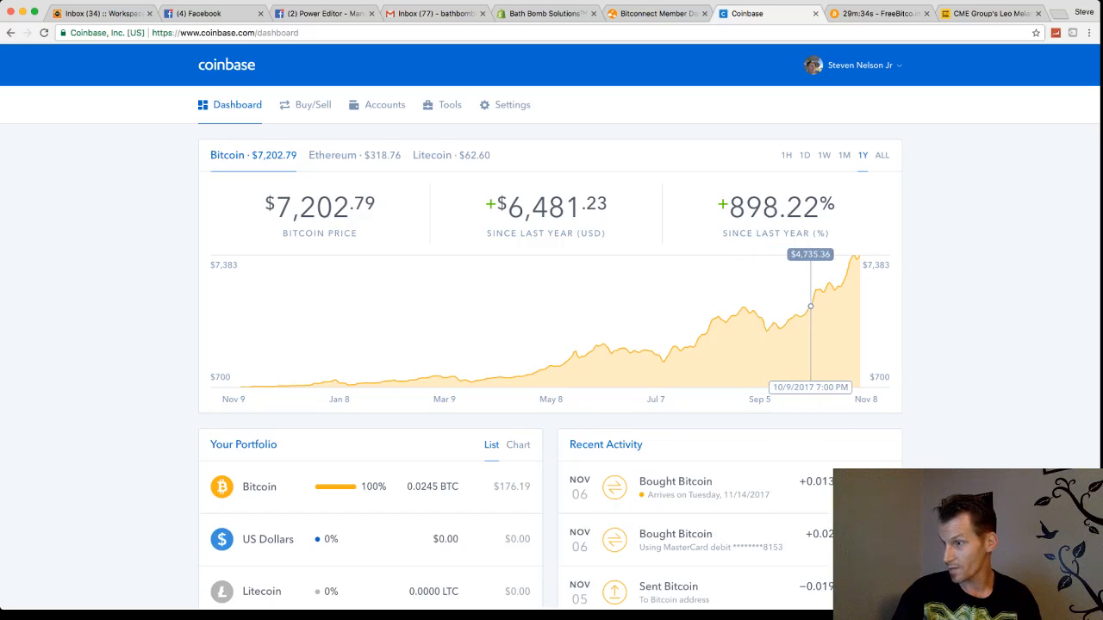
mouse_move(835, 288)
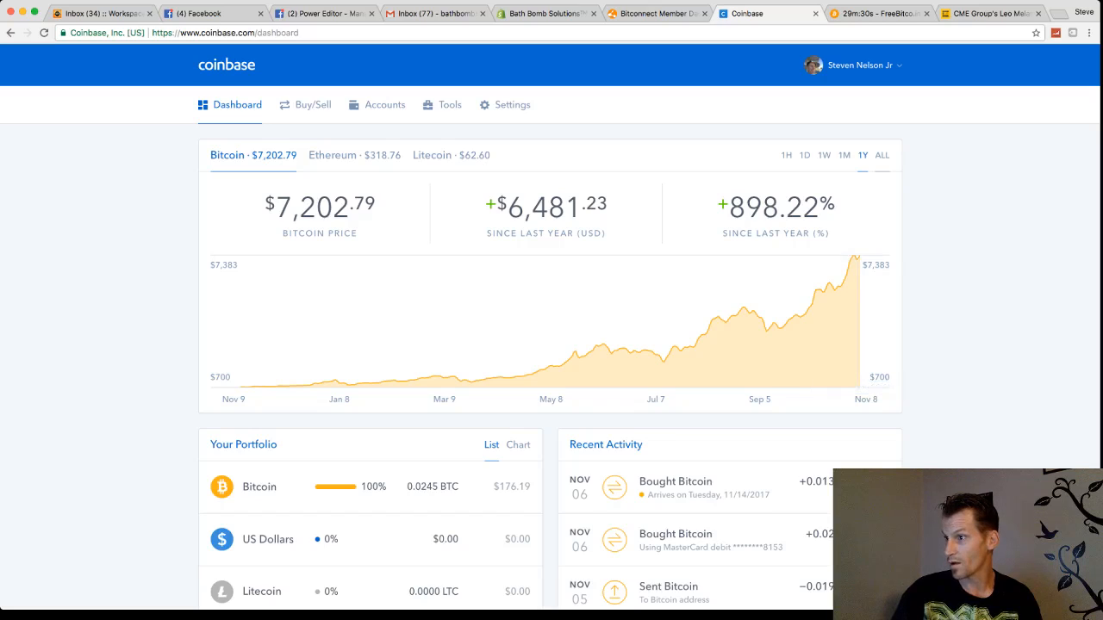
Step: View Bitcoin's all-time price history since 2013, then bring up the Buy/Sell page
left_click(881, 155)
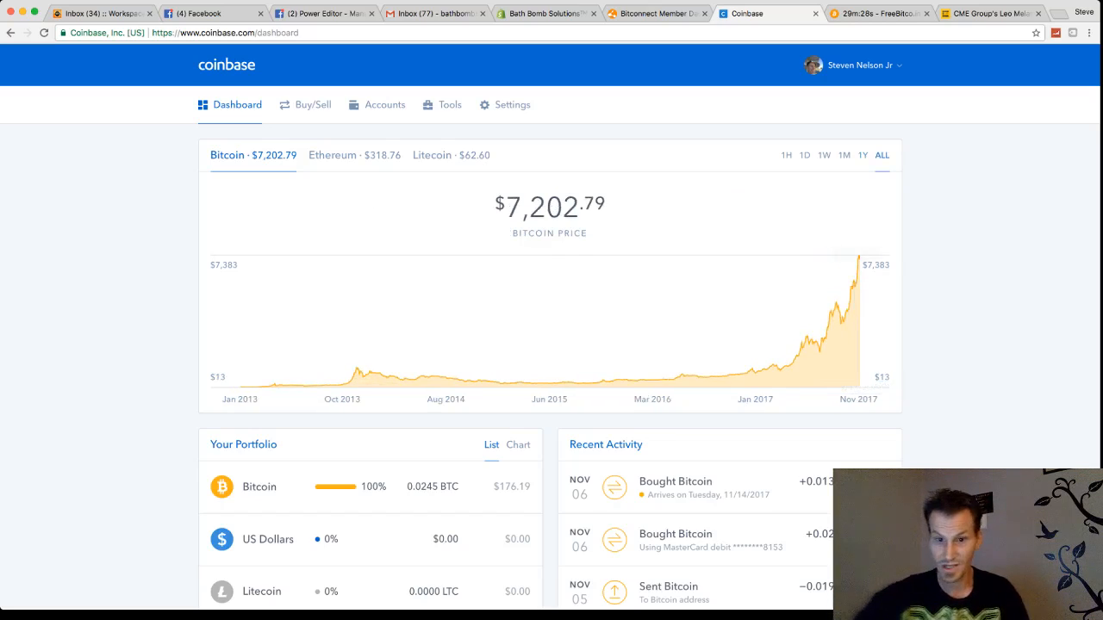
mouse_move(371, 373)
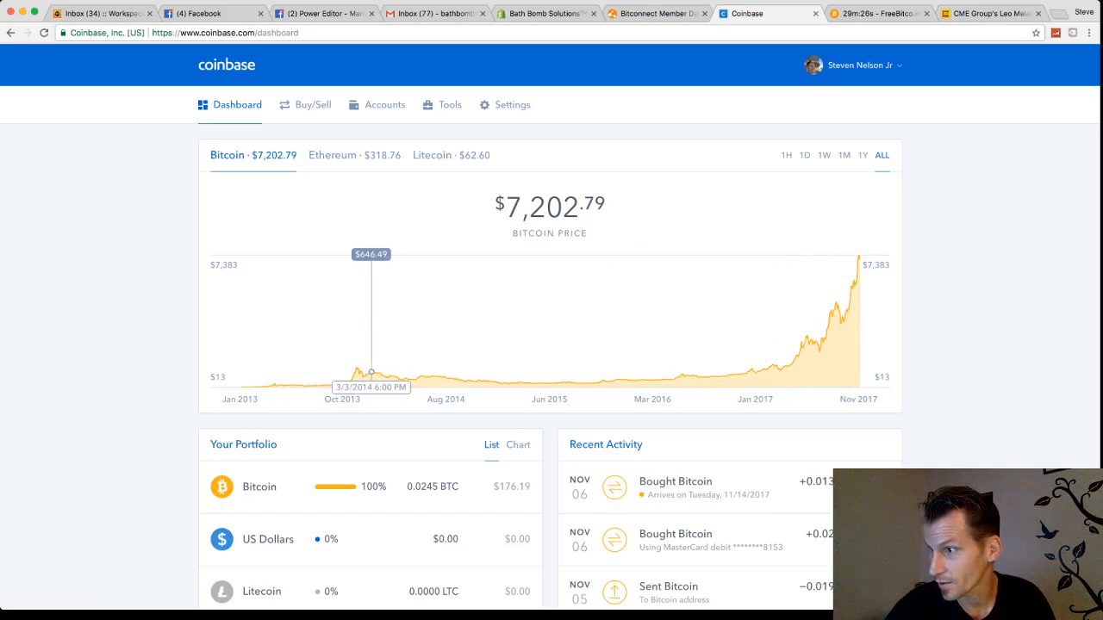
mouse_move(808, 339)
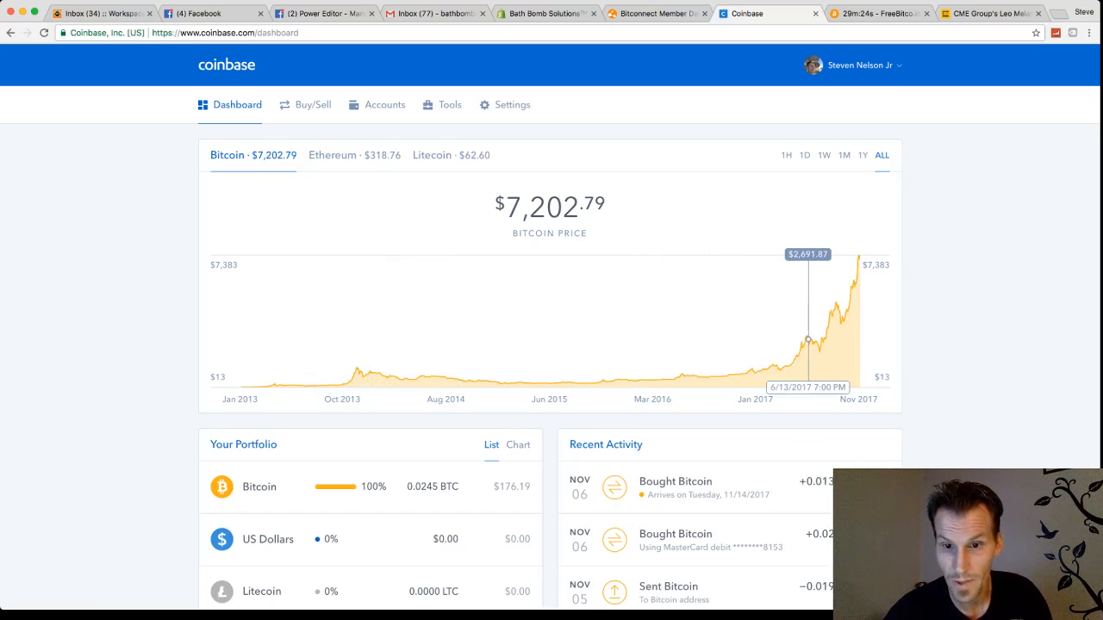
mouse_move(837, 306)
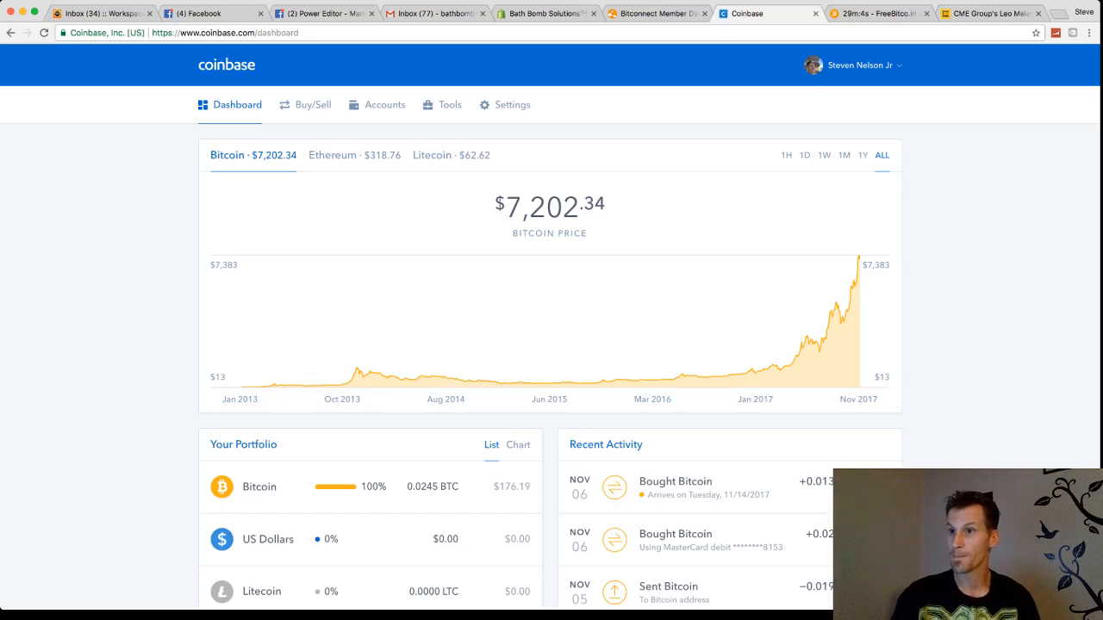
left_click(312, 104)
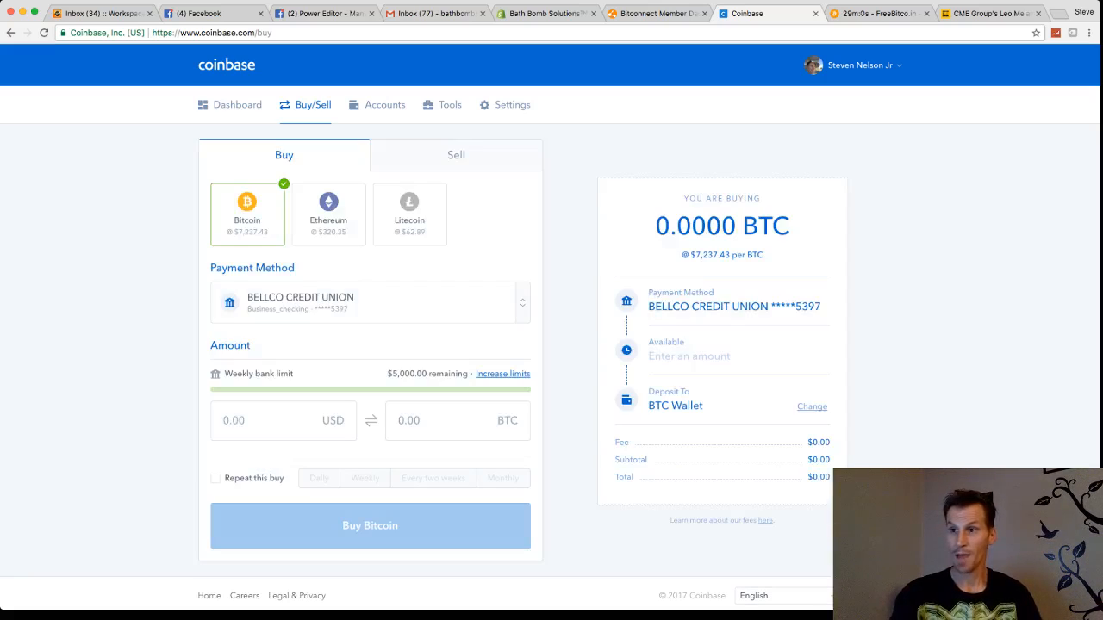
Step: Select Litecoin instead of Ethereum, enter a dollar amount to preview the purchase, then return to the dashboard without buying
left_click(328, 214)
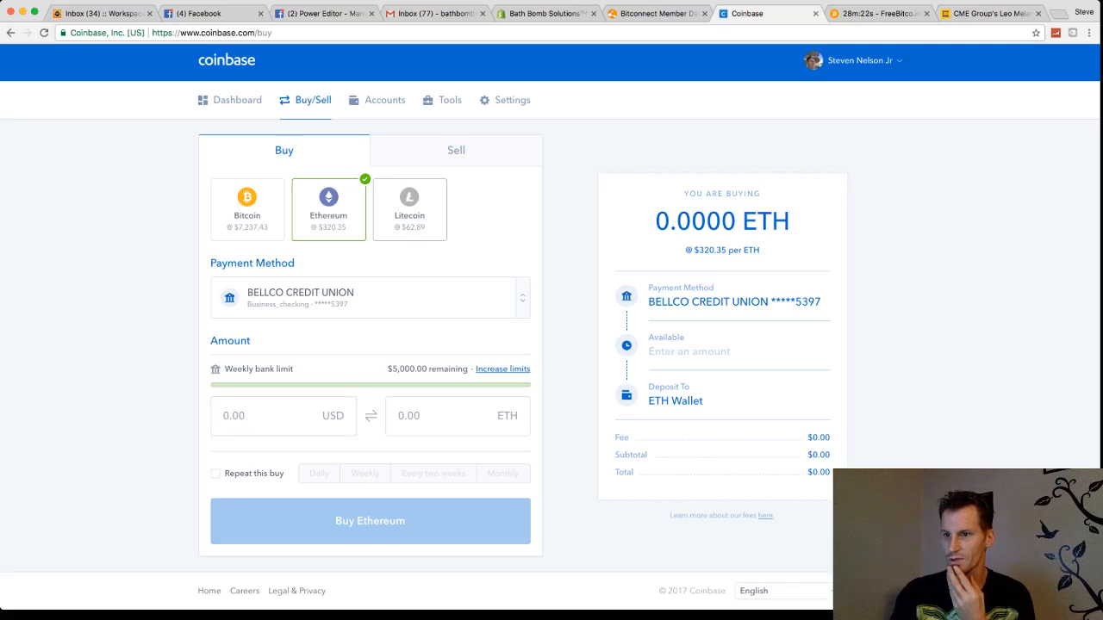
left_click(409, 210)
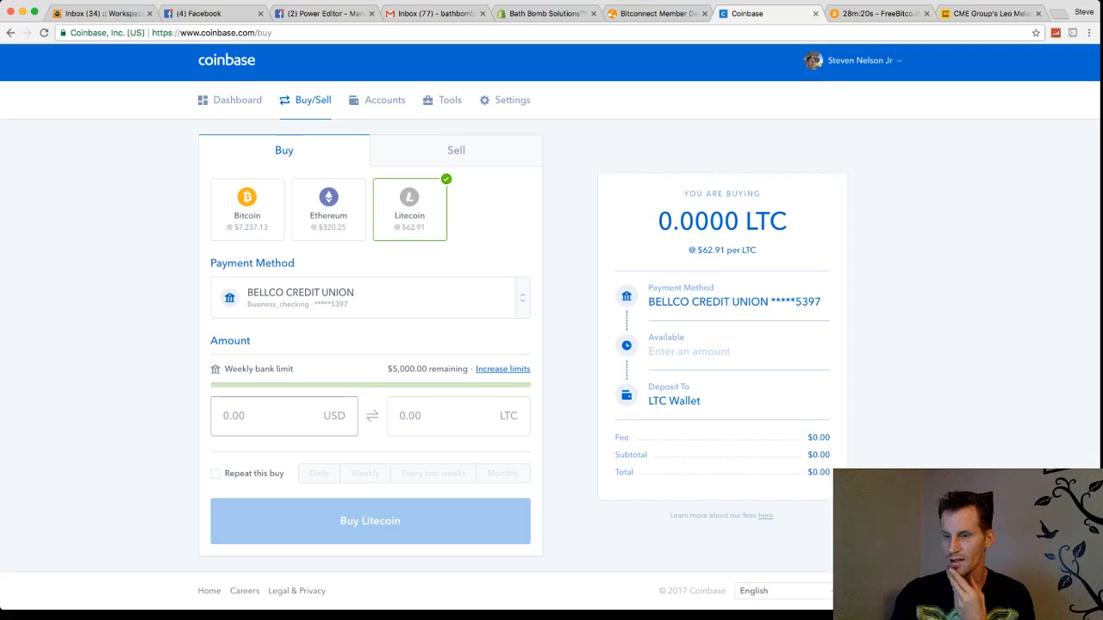
left_click(250, 416)
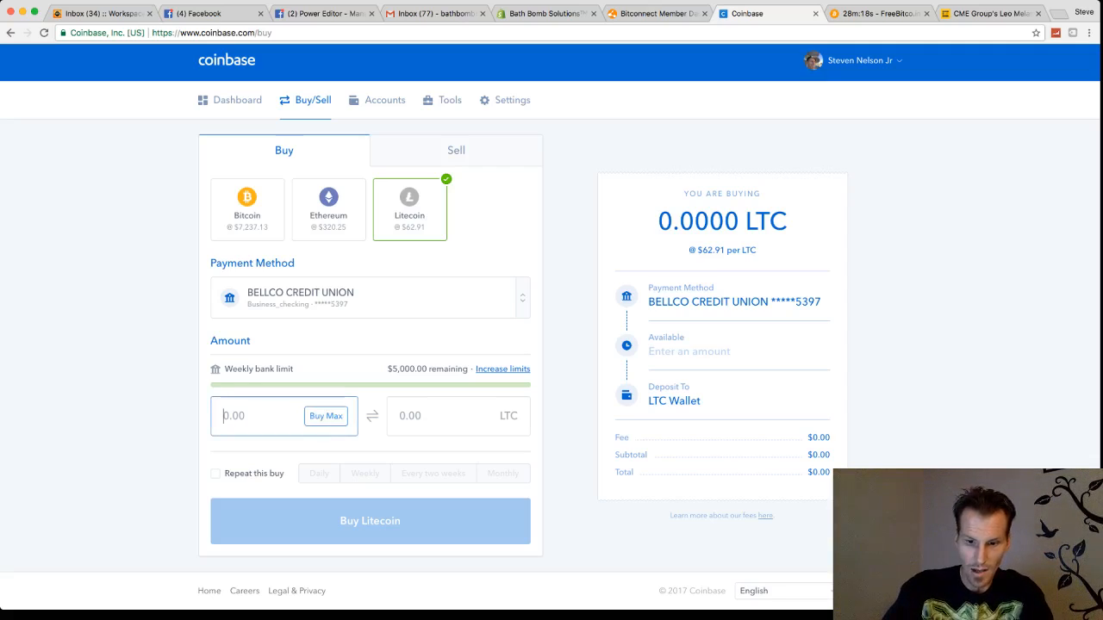
type("100.0")
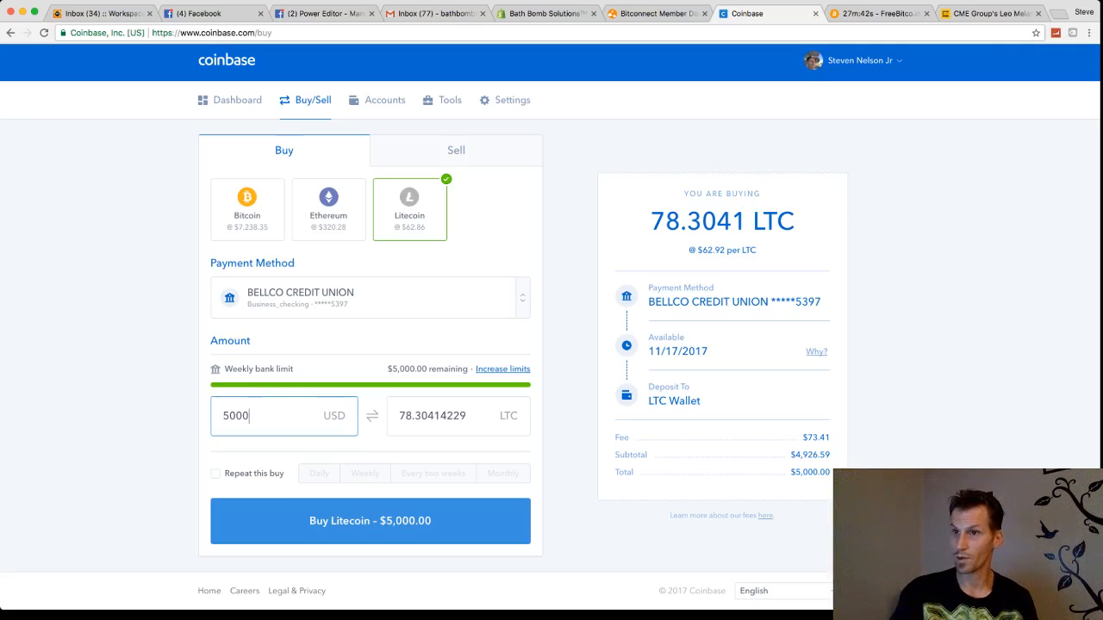
left_click(236, 100)
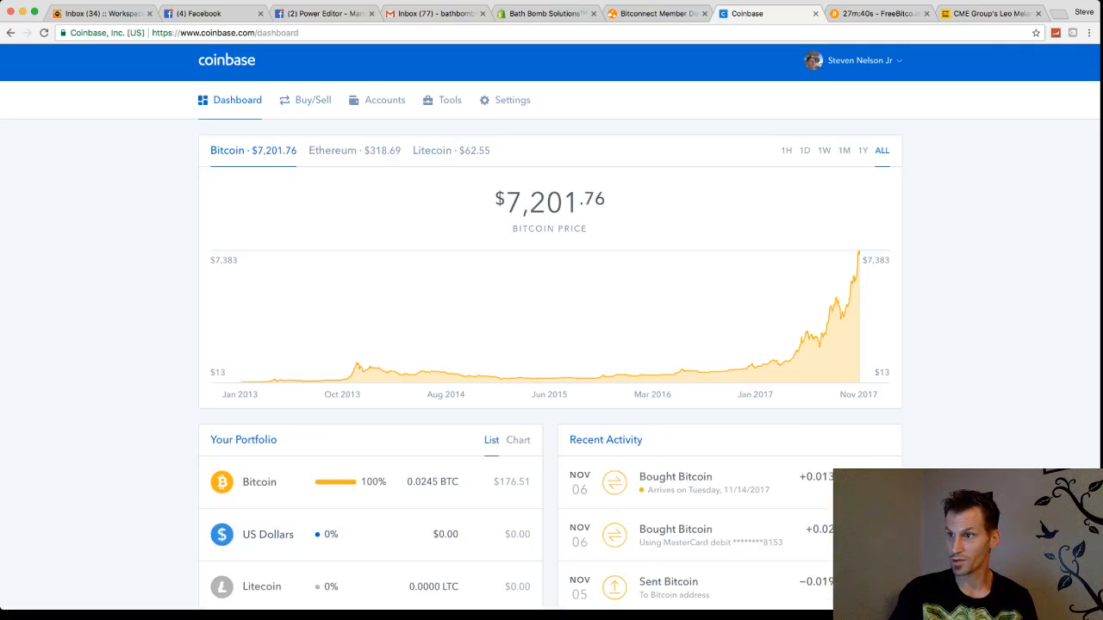